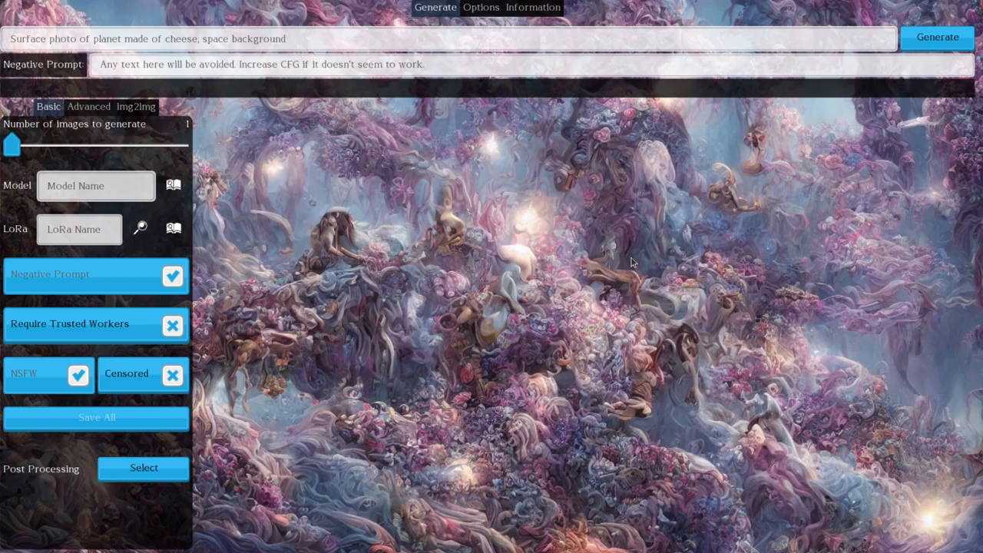
{"action": "mouse_move", "coordinate": [288, 146]}
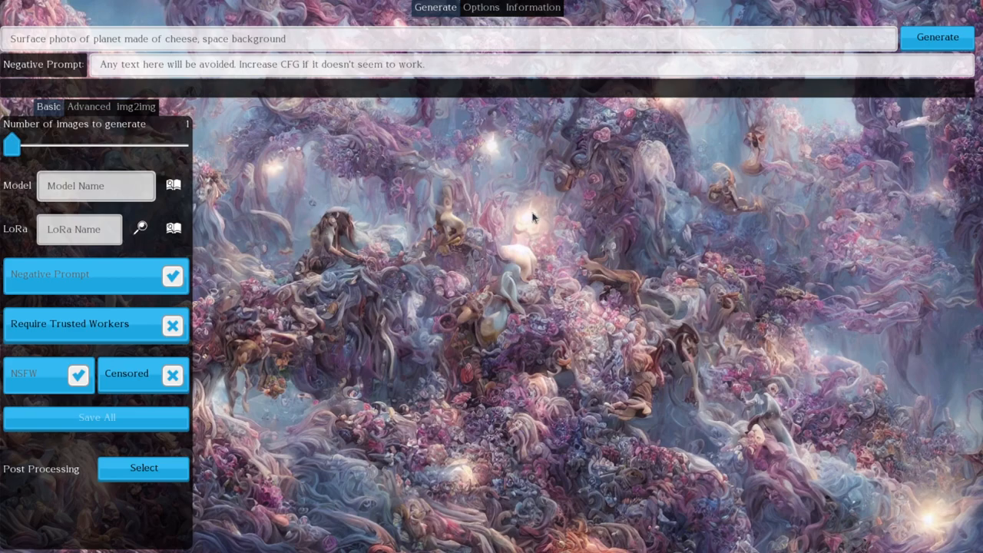
{"action": "mouse_move", "coordinate": [492, 299]}
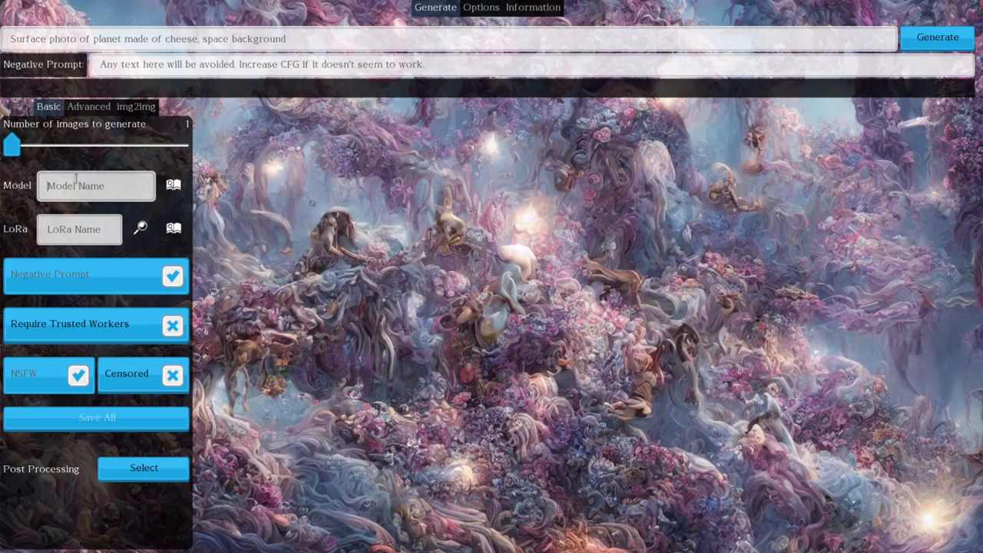
Step: Search 'rcn' and choose 'RCNZ Gorilla With A Brick: generalist' as the model
{"action": "type", "text": "rcn"}
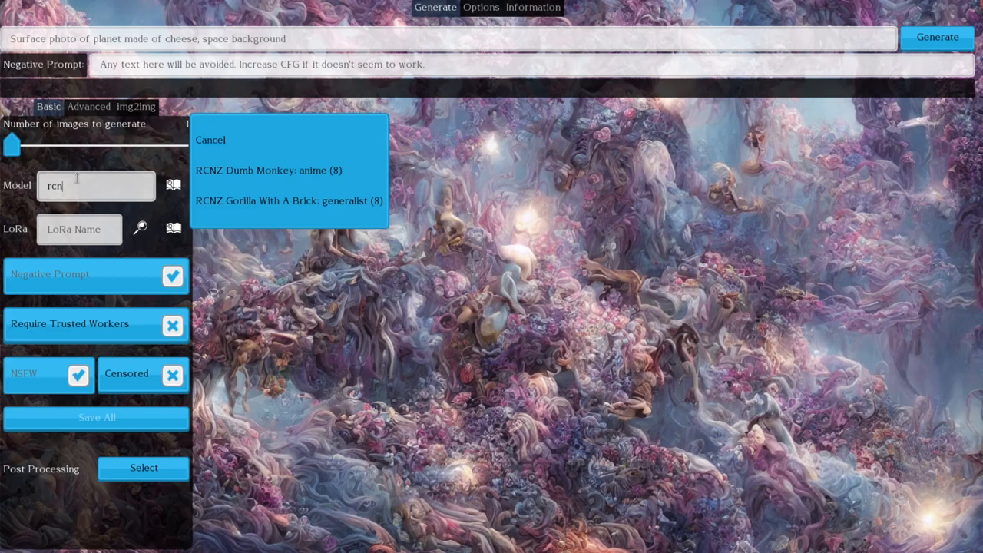
{"action": "left_click", "coordinate": [288, 200]}
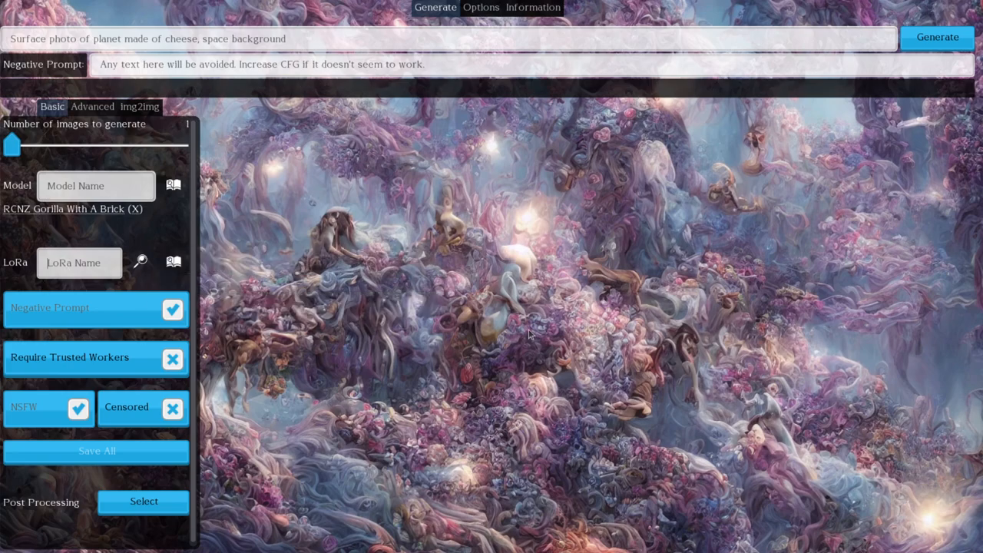
Step: Search LoRAs for 'punk' and add PiratePunkAI to the generation settings
{"action": "type", "text": "punk"}
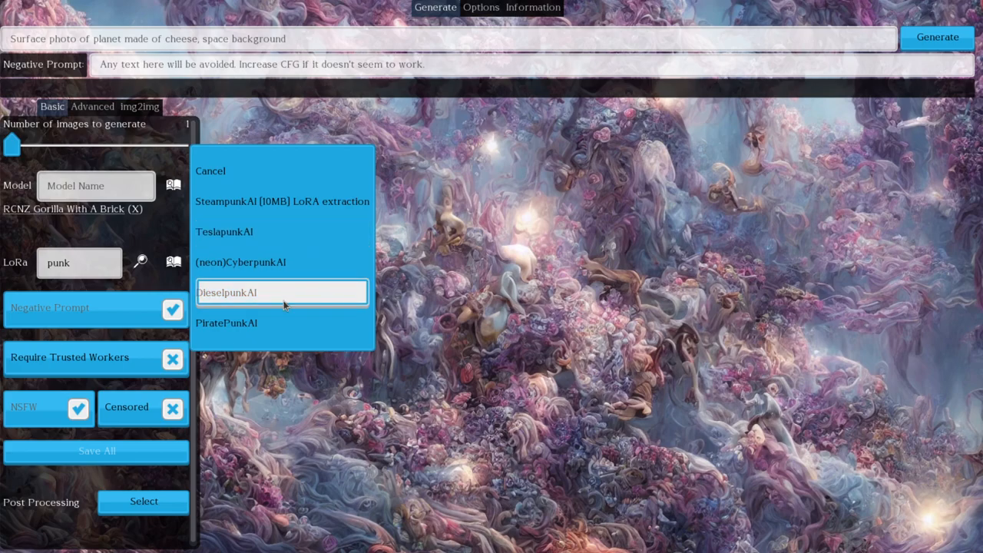
{"action": "mouse_move", "coordinate": [281, 323]}
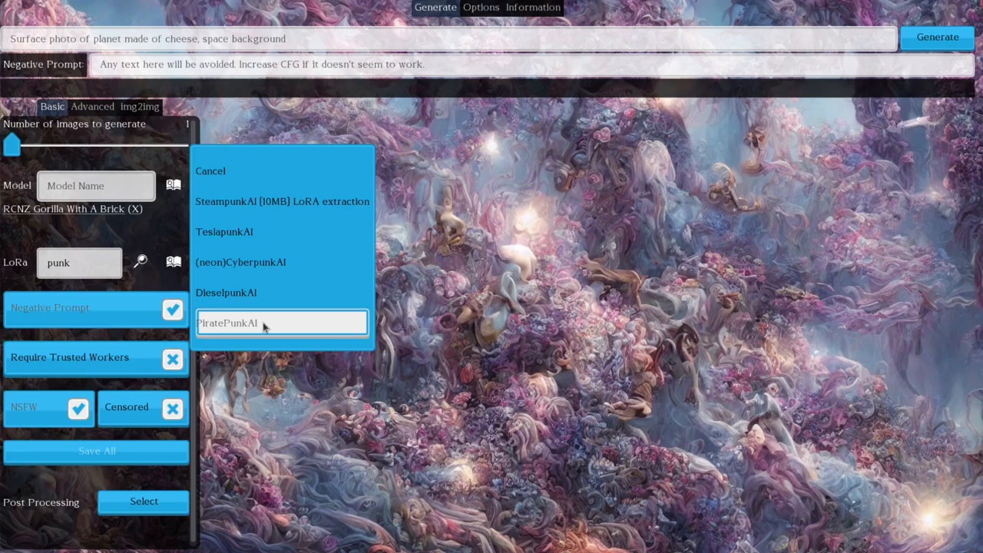
{"action": "left_click", "coordinate": [227, 323]}
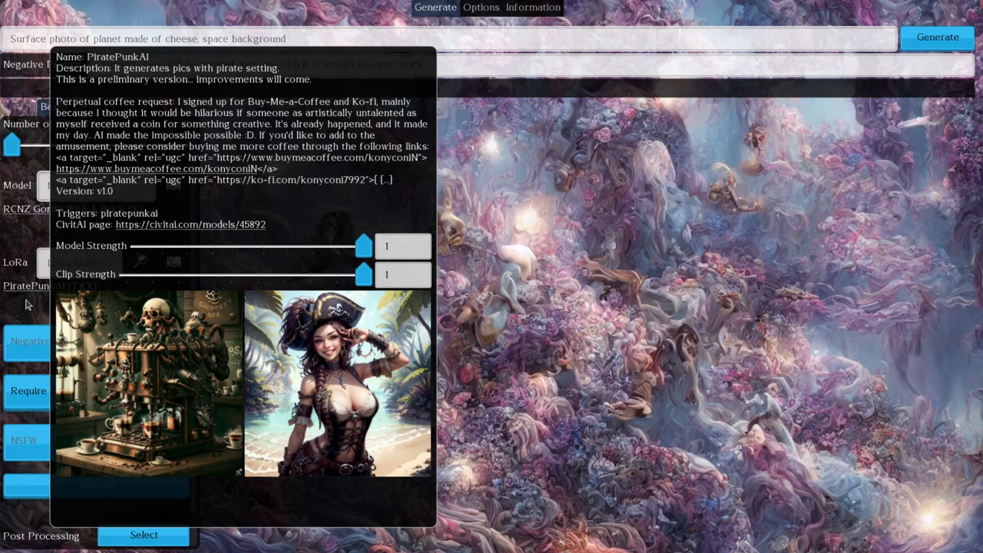
{"action": "mouse_move", "coordinate": [113, 251]}
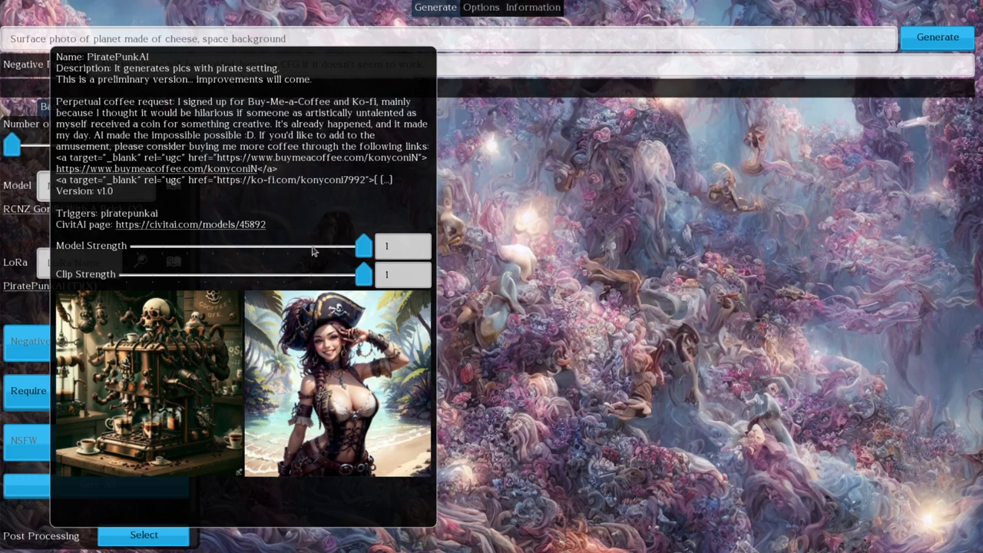
{"action": "mouse_move", "coordinate": [367, 280]}
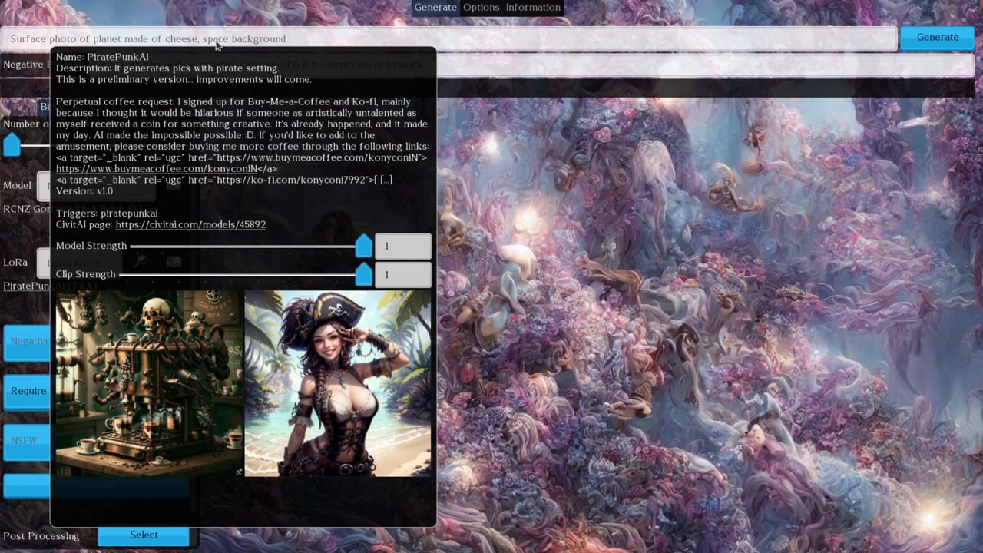
Step: Select the prompt text to rewrite it as 'a coffee machine, piratepunkai'
{"action": "double_click", "coordinate": [129, 213]}
{"action": "type", "text": "a coffee machine, piratepunkai"}
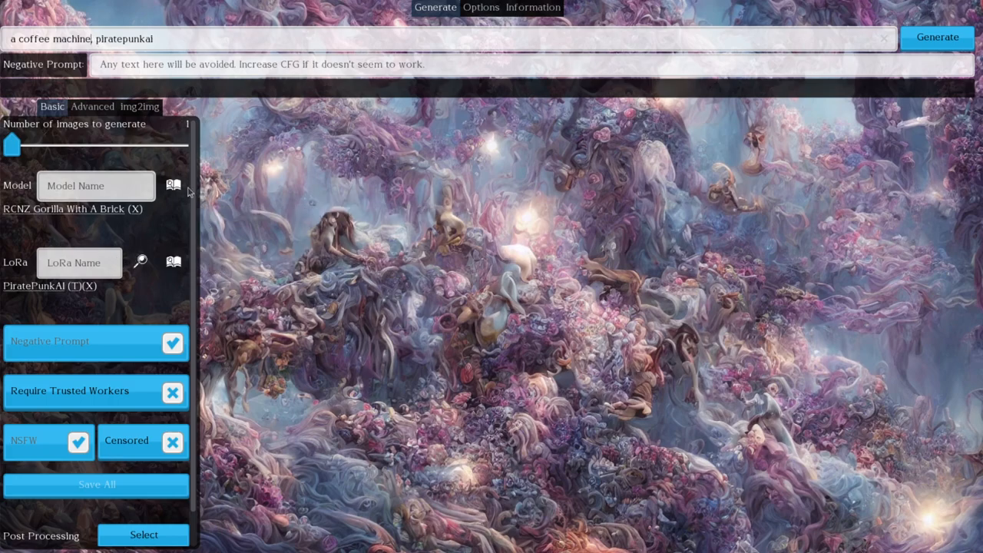
{"action": "mouse_move", "coordinate": [134, 154]}
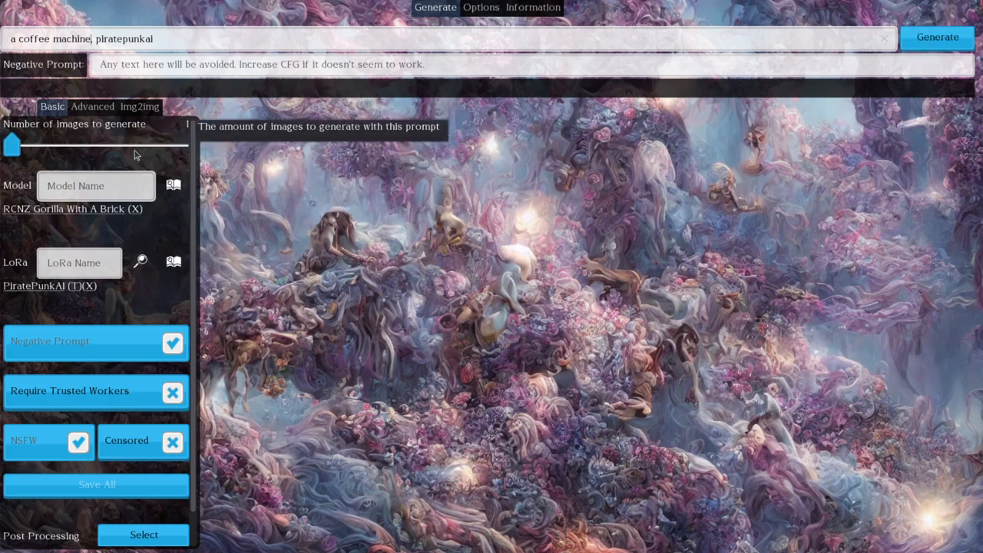
Step: Generate two images from 'a coffee machine, piratepunkai' using the PiratePunkAI LoRA
{"action": "left_click", "coordinate": [937, 37]}
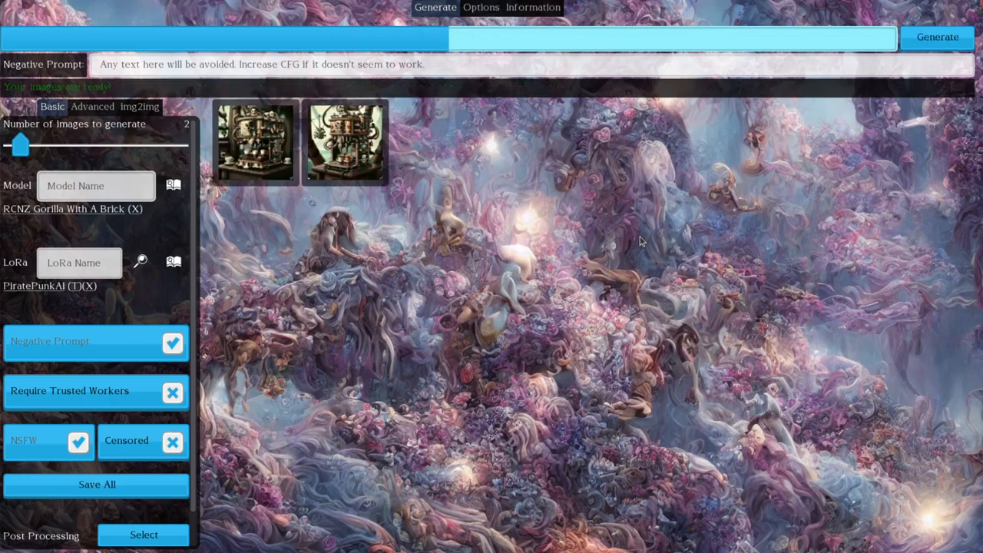
Step: Enlarge the first pirate coffee-machine image showing its seed, size, worker and model
{"action": "left_click", "coordinate": [254, 141]}
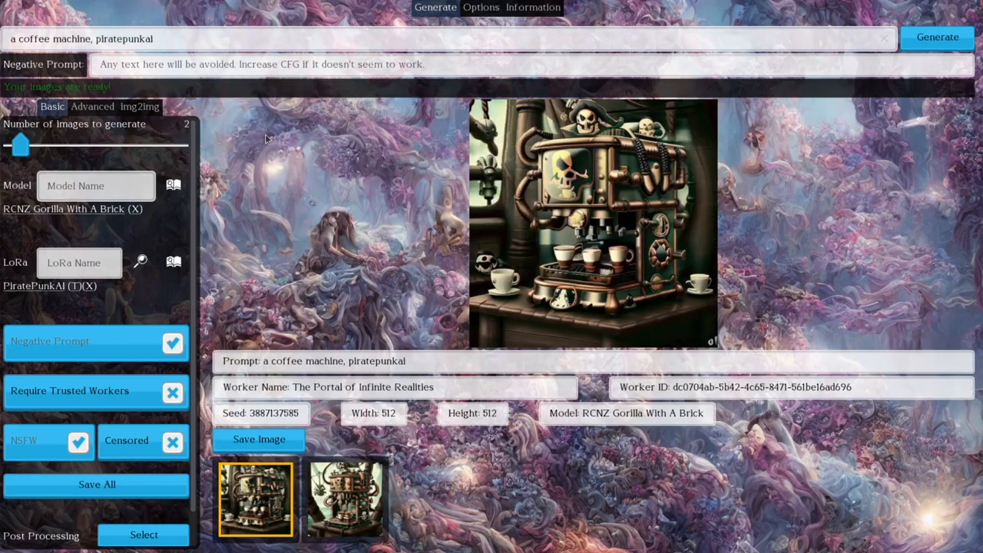
{"action": "left_click", "coordinate": [345, 499]}
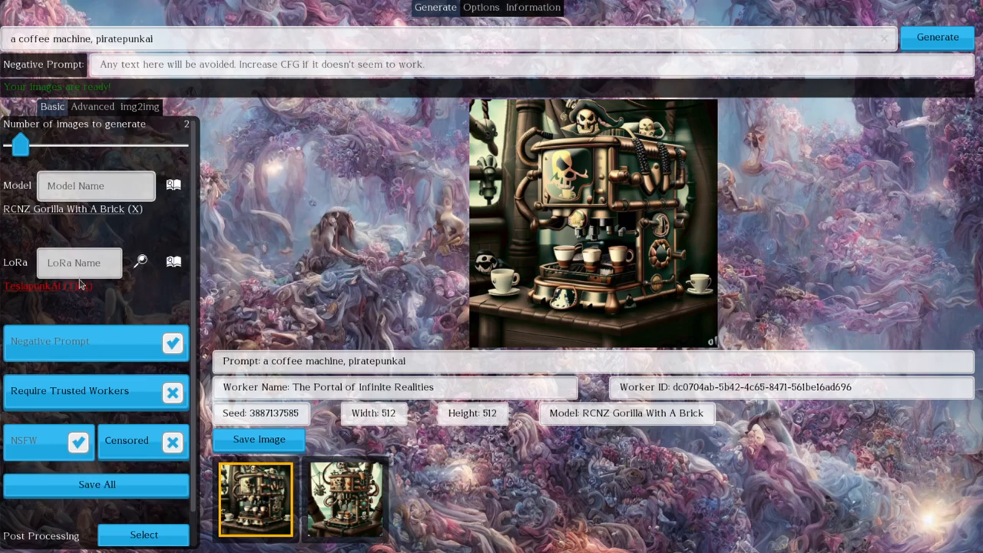
{"action": "mouse_move", "coordinate": [44, 285]}
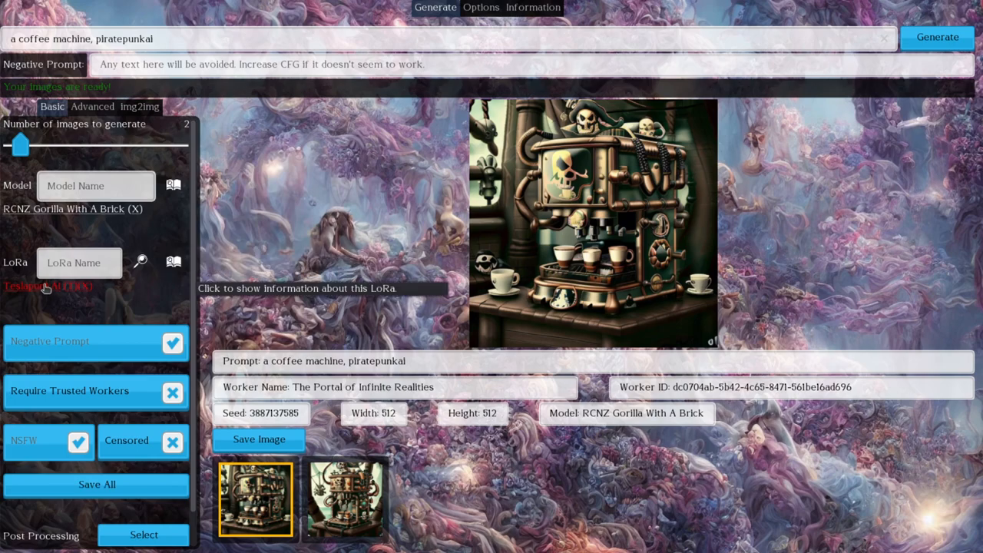
Step: Open the TeslapunkAI LoRA details flagging it unusable without file validation
{"action": "left_click", "coordinate": [46, 285]}
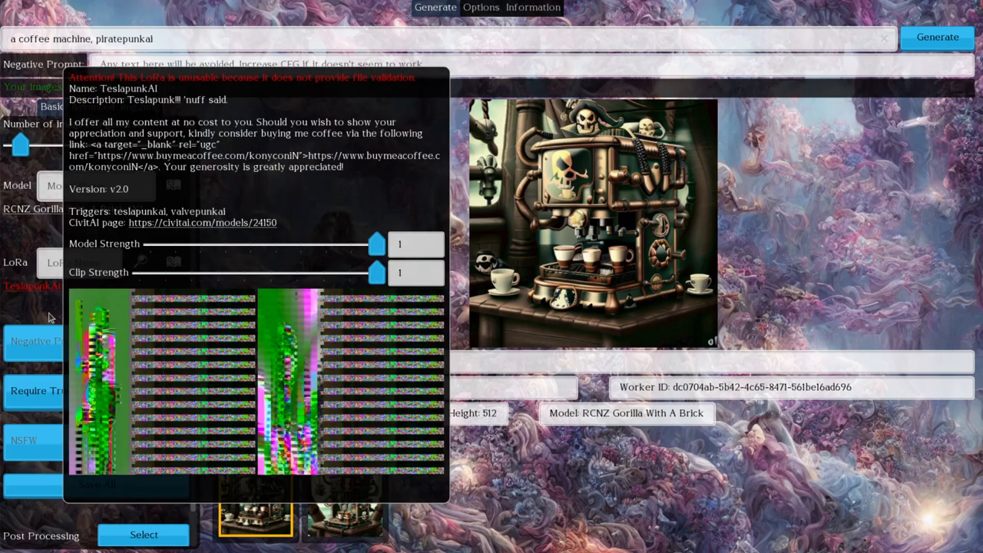
{"action": "mouse_move", "coordinate": [32, 315]}
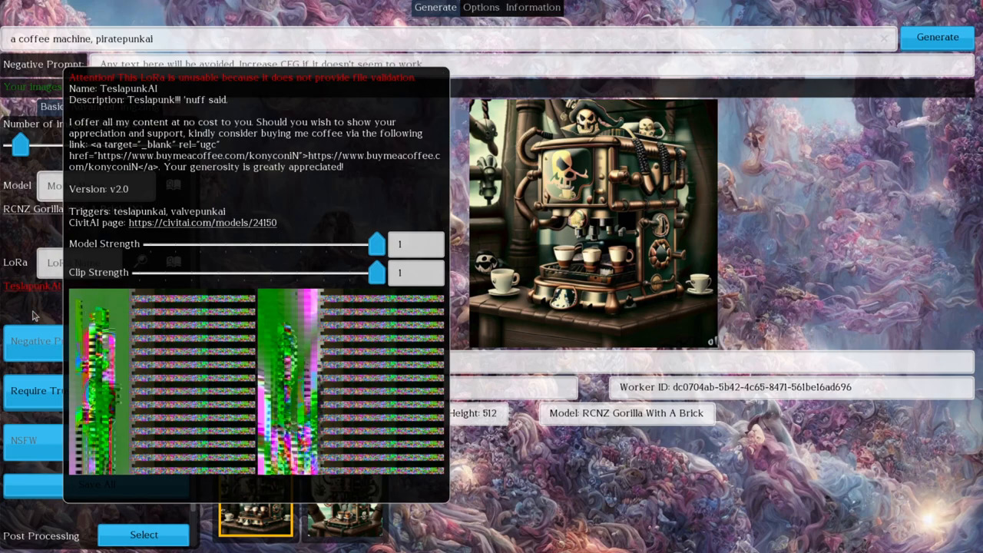
{"action": "mouse_move", "coordinate": [42, 302]}
{"action": "type", "text": "punk"}
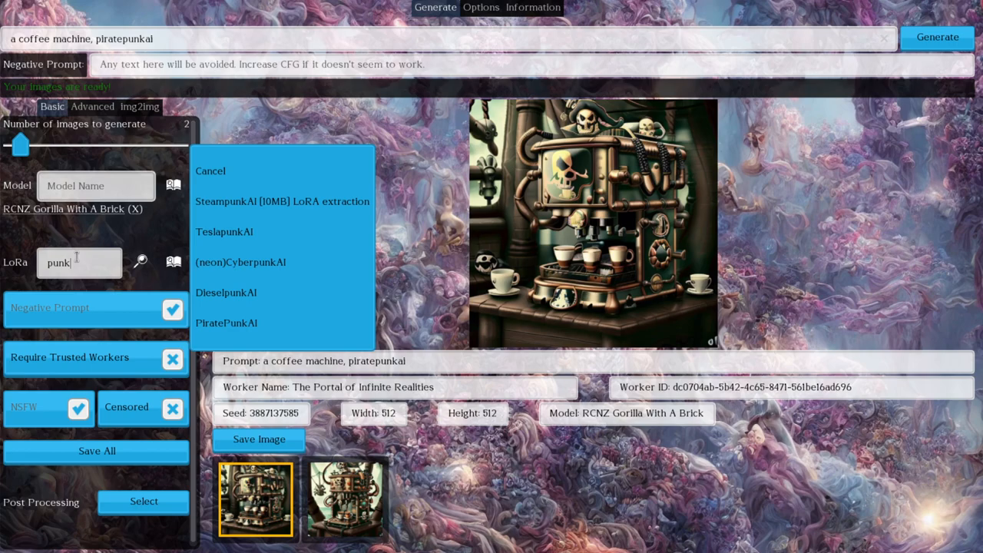
Step: Add the SolarpunkAI LoRA via 'sola' and include its green-powered trigger in the prompt
{"action": "type", "text": "solar"}
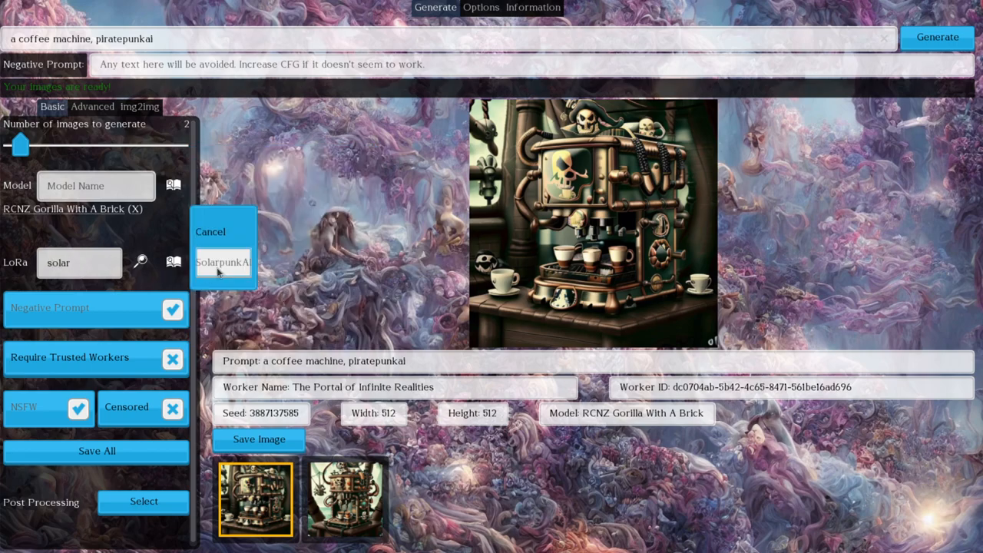
{"action": "left_click", "coordinate": [223, 263]}
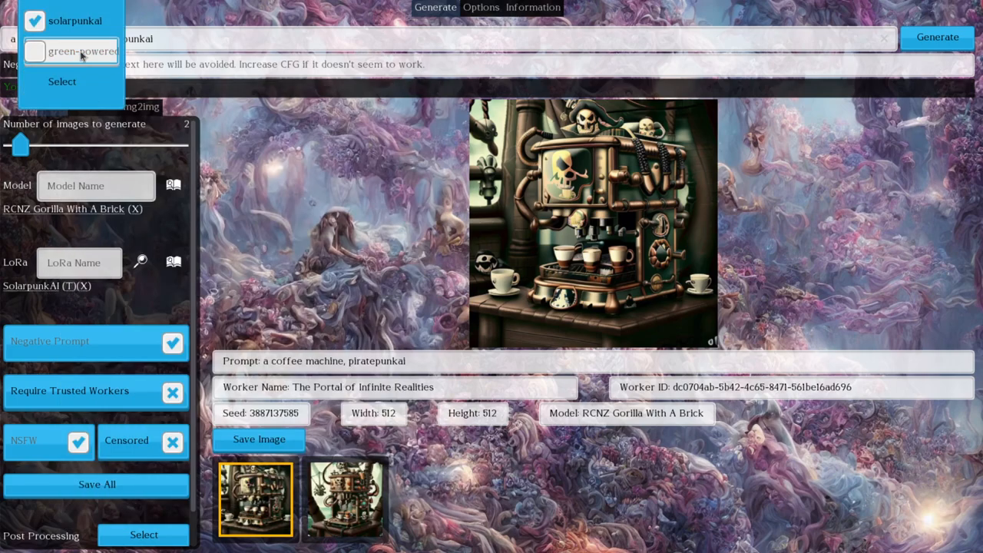
{"action": "left_click", "coordinate": [62, 82]}
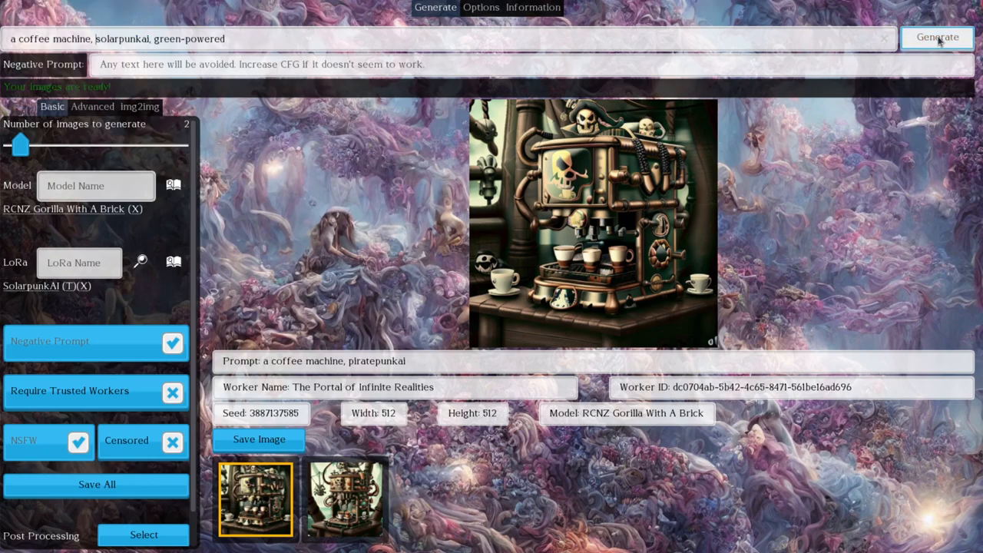
Step: Generate two solarpunk coffee-machine images and enlarge the second result
{"action": "left_click", "coordinate": [937, 37]}
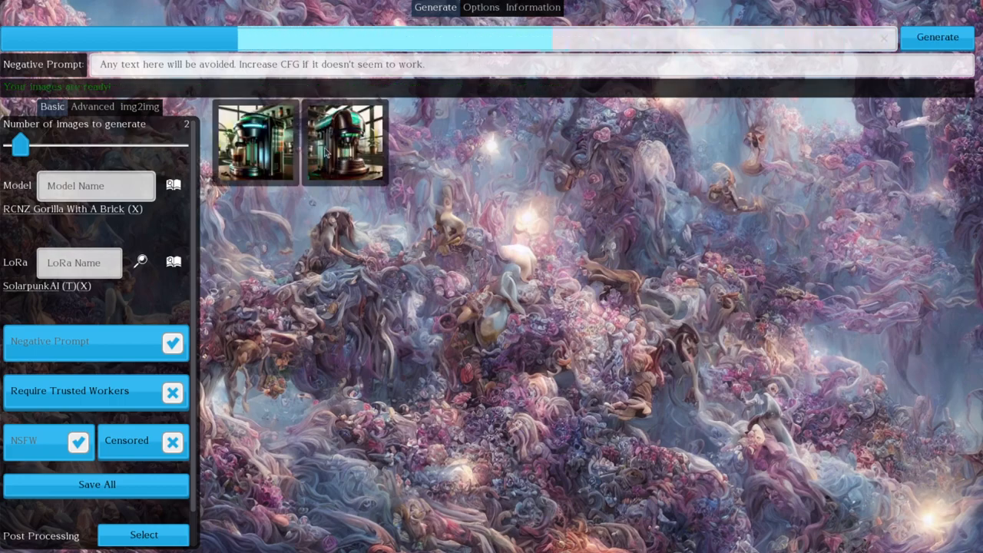
{"action": "left_click", "coordinate": [345, 143]}
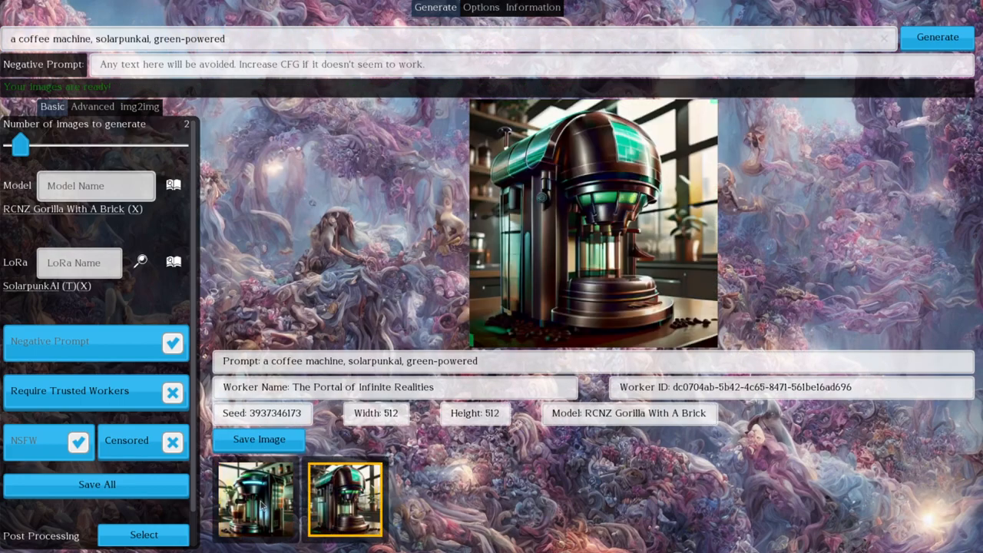
Step: Enlarge the first solarpunk coffee-machine result to show its own seed
{"action": "left_click", "coordinate": [256, 500]}
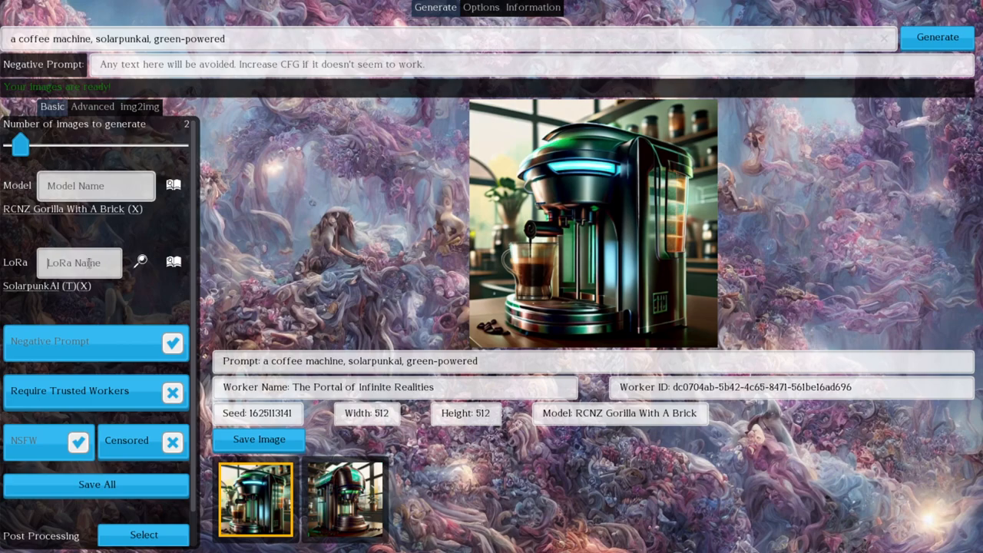
{"action": "mouse_move", "coordinate": [87, 263]}
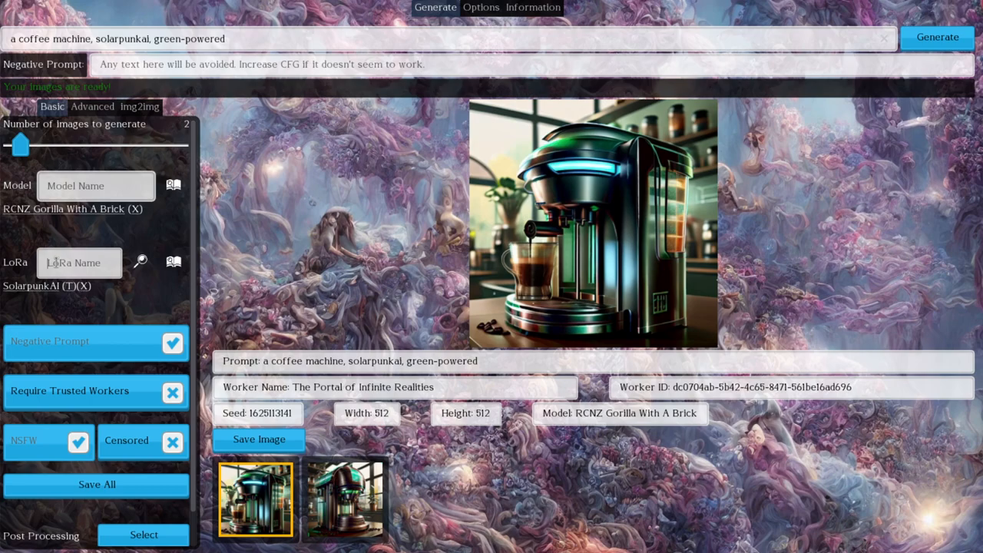
Step: Add the Jinx League of legends LoRA and trim the prompt to just 'jinxlol'
{"action": "type", "text": "lengue"}
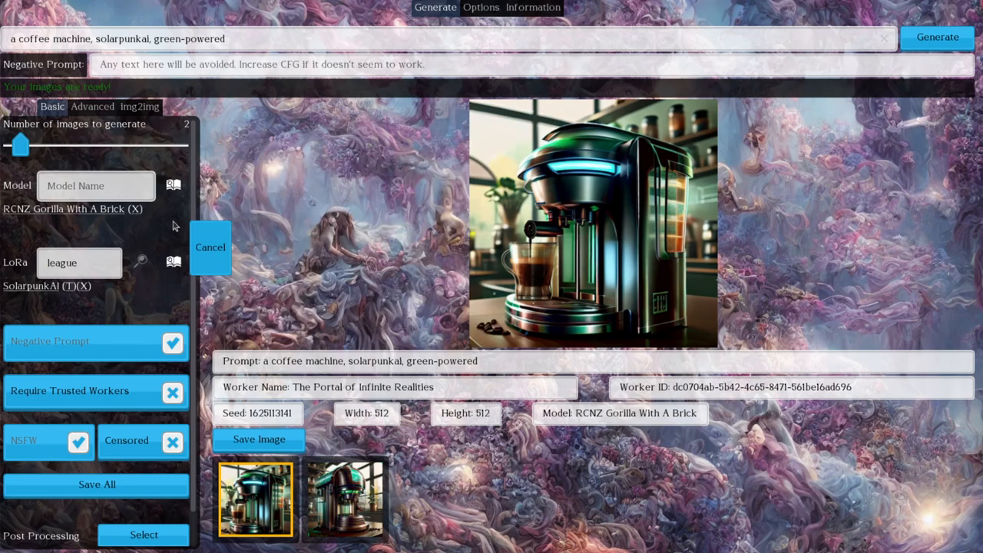
{"action": "left_click", "coordinate": [139, 260]}
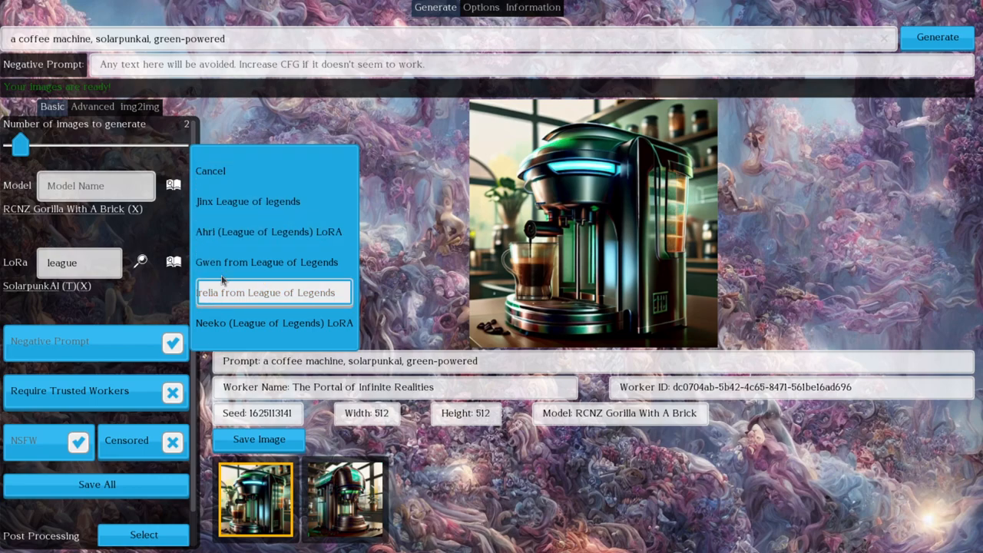
{"action": "mouse_move", "coordinate": [267, 262]}
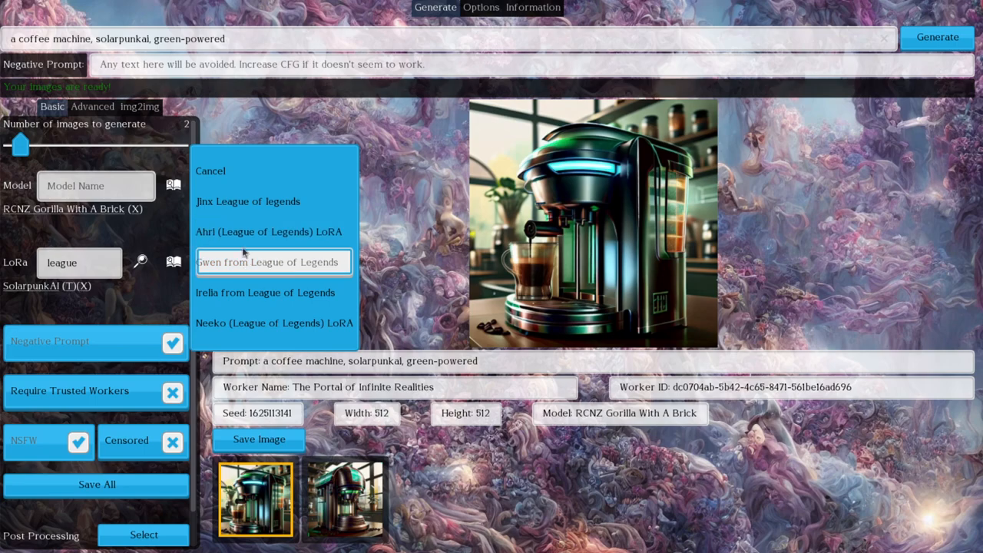
{"action": "mouse_move", "coordinate": [249, 247]}
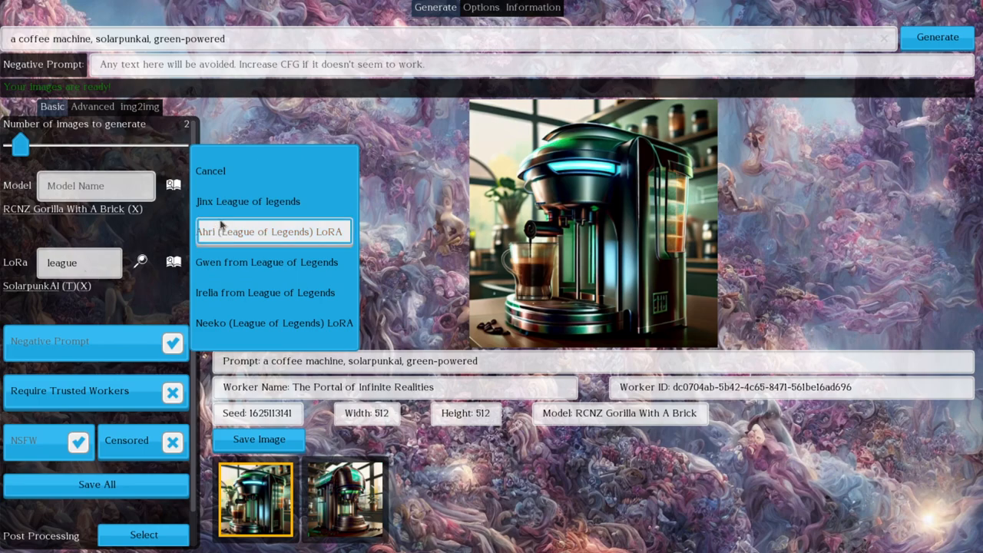
{"action": "mouse_move", "coordinate": [274, 323]}
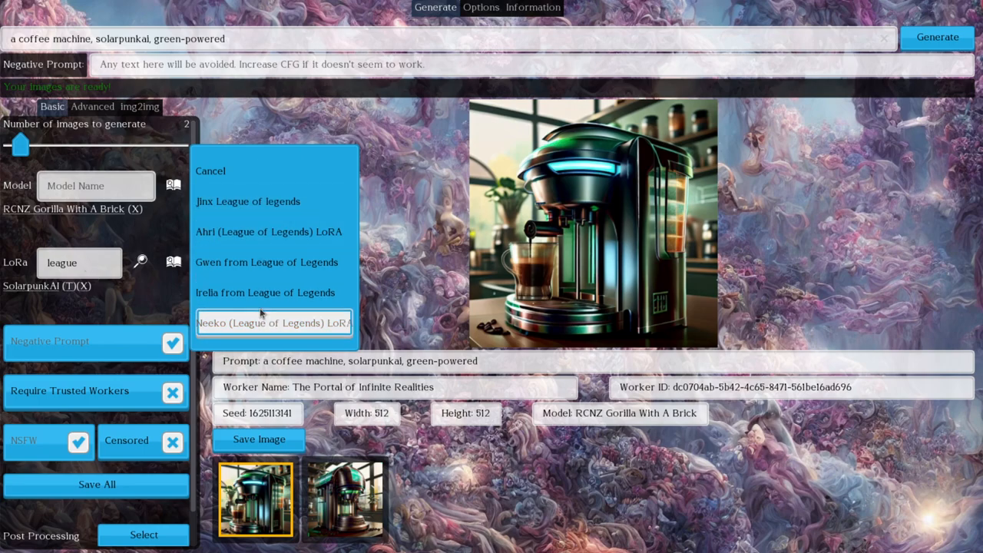
{"action": "mouse_move", "coordinate": [254, 339]}
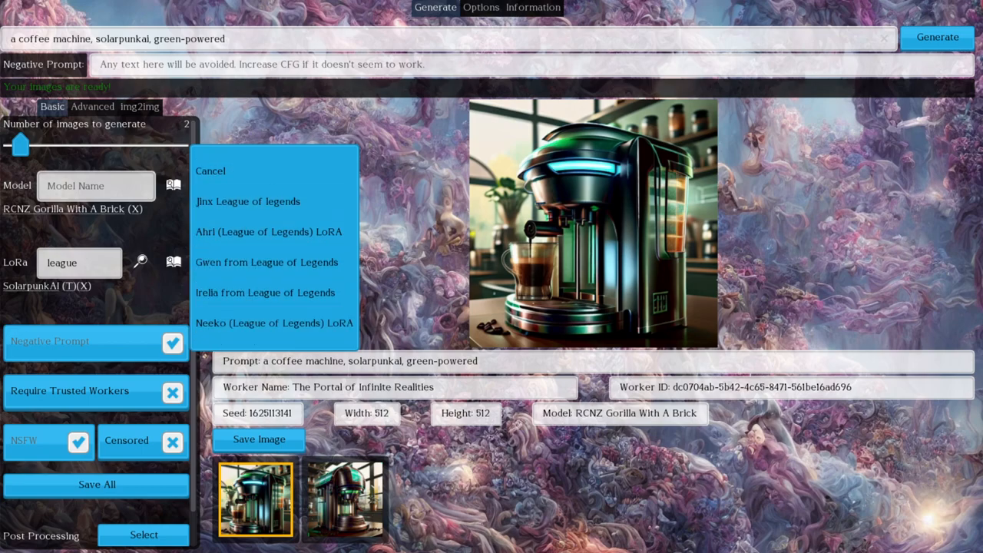
{"action": "left_click", "coordinate": [247, 201]}
{"action": "type", "text": ", jinxlol"}
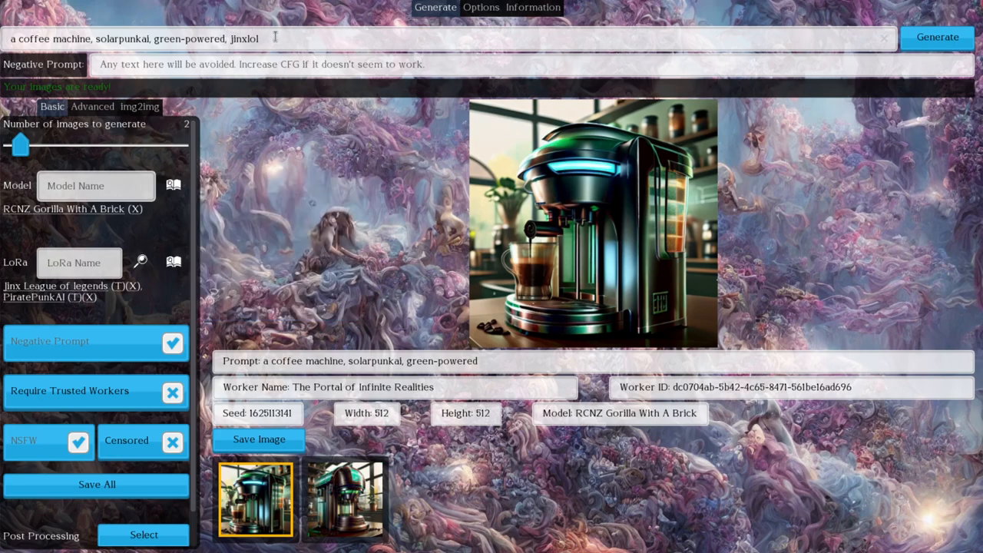
{"action": "left_click_drag", "start_coordinate": [52, 38], "coordinate": [225, 38]}
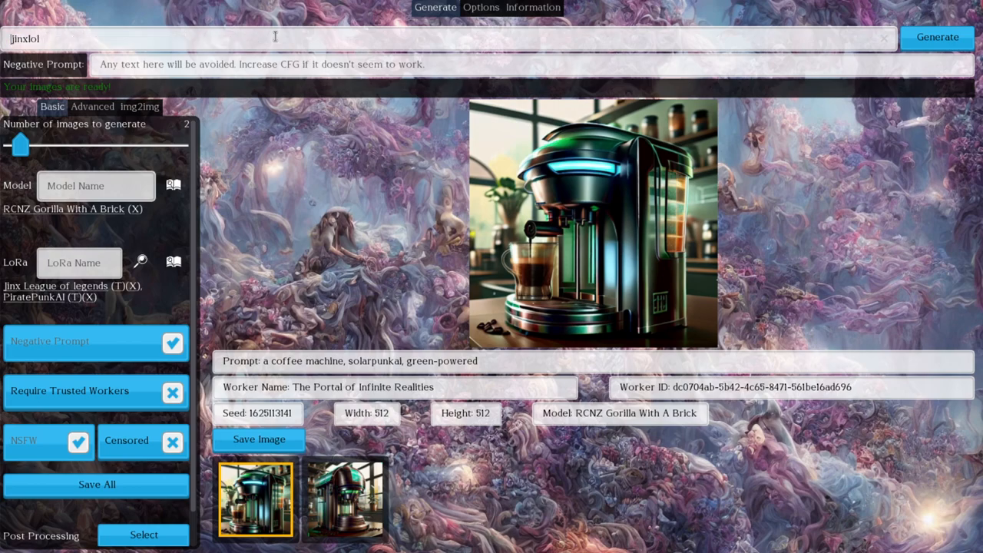
{"action": "key", "text": "Backspace"}
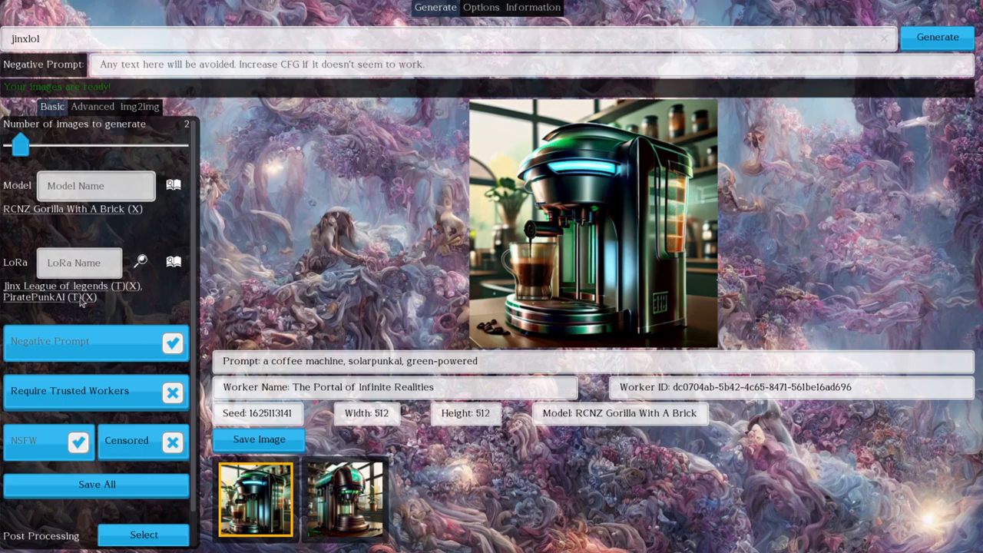
Step: Generate the 'jinxlol, piratepunkai' images with RCNZ Gorilla With A Brick and view both results
{"action": "left_click", "coordinate": [936, 37]}
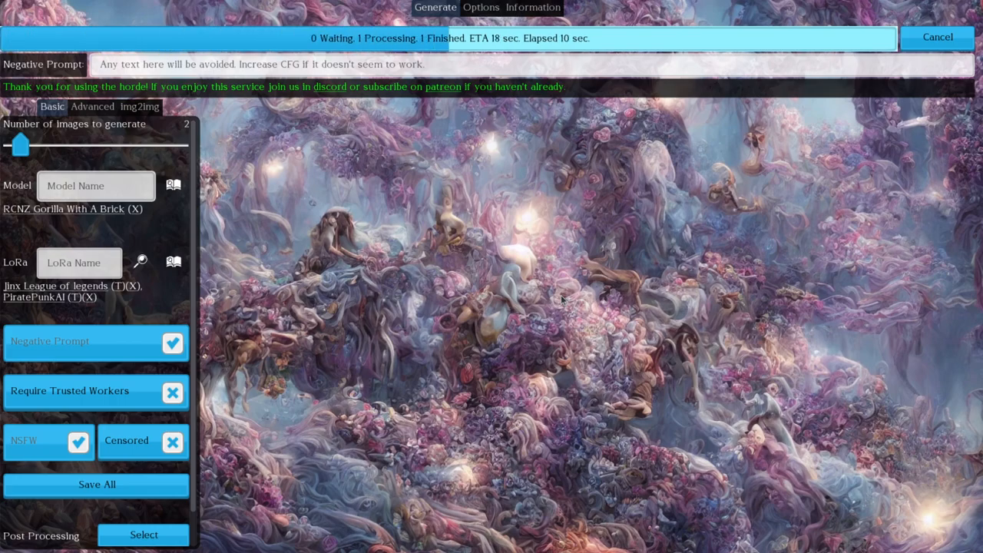
{"action": "mouse_move", "coordinate": [447, 263]}
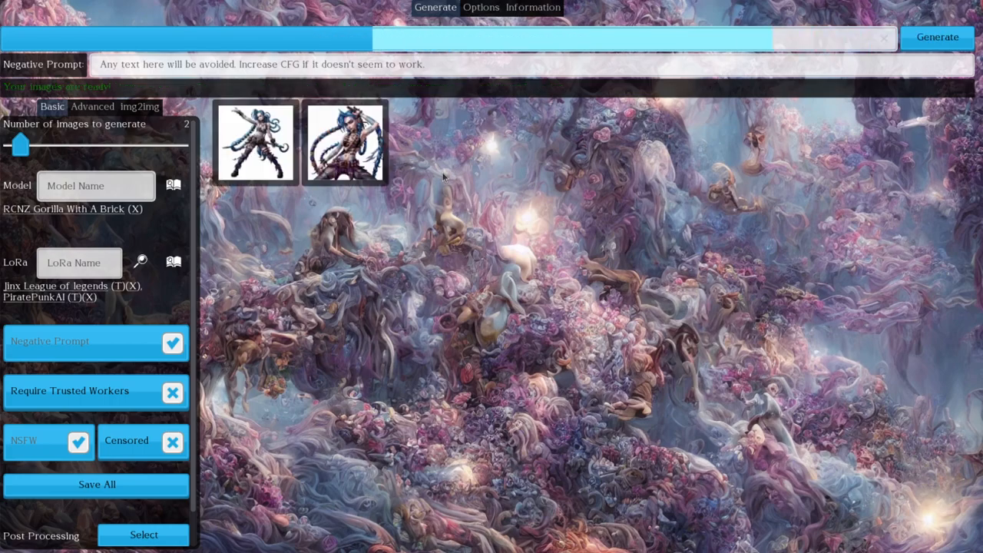
{"action": "left_click", "coordinate": [256, 141]}
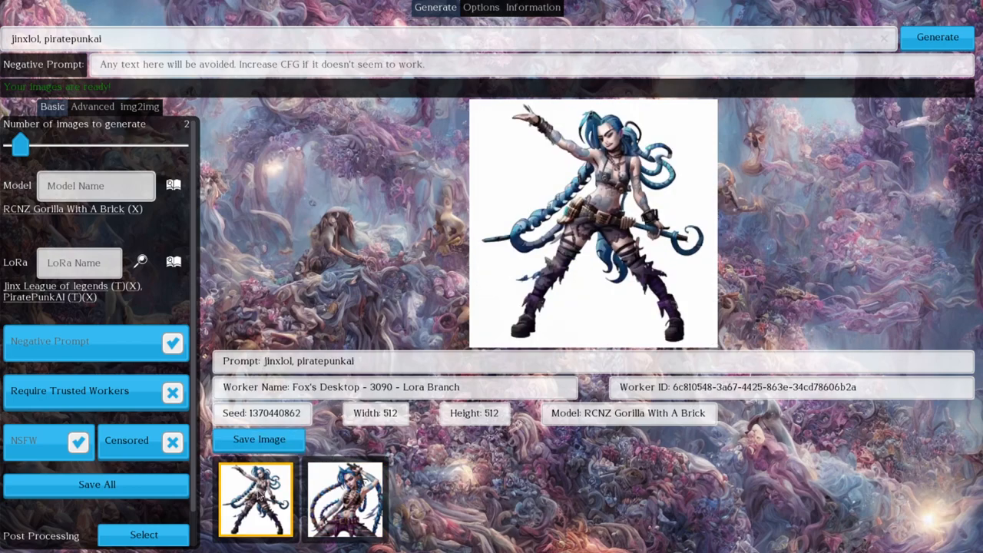
{"action": "left_click", "coordinate": [345, 499]}
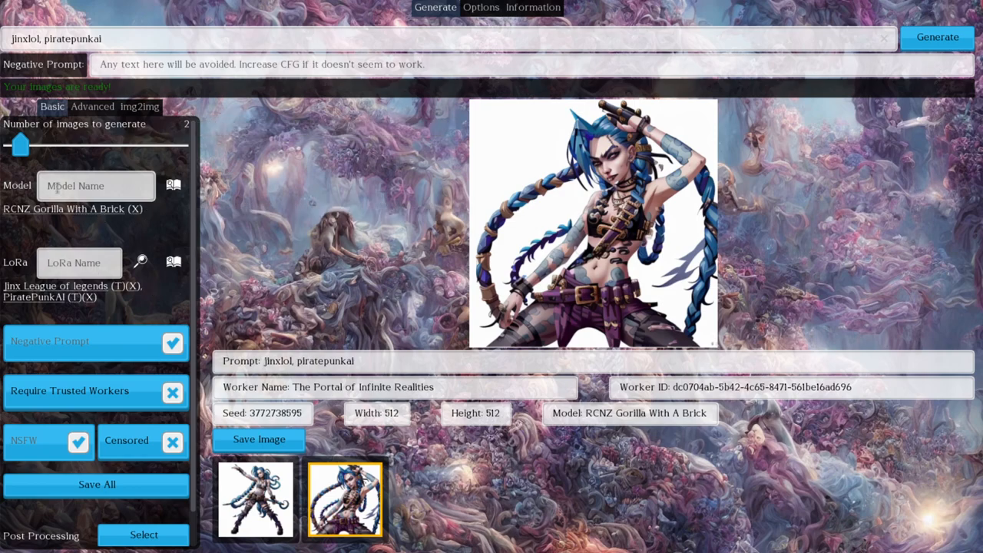
{"action": "mouse_move", "coordinate": [137, 209]}
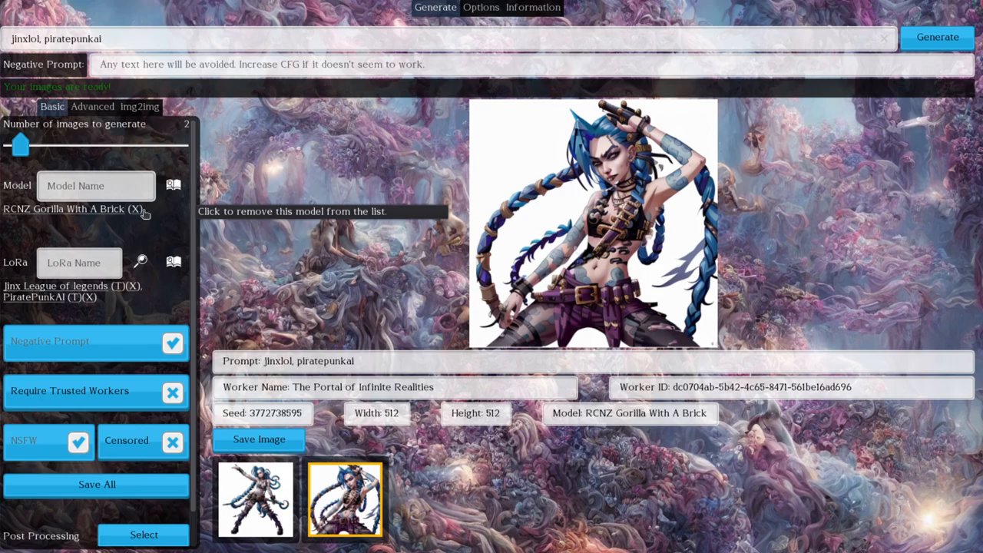
{"action": "mouse_move", "coordinate": [140, 222]}
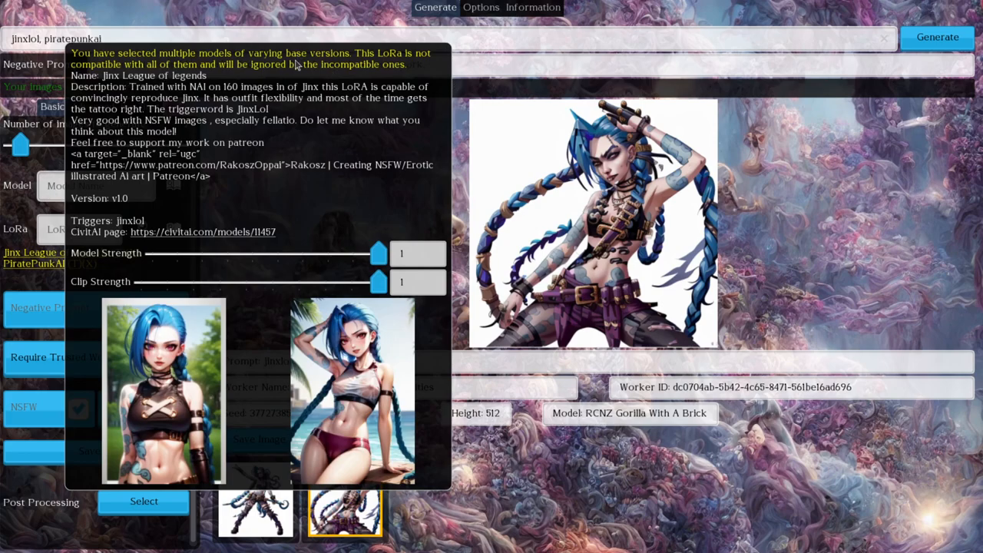
{"action": "mouse_move", "coordinate": [380, 74]}
{"action": "type", "text": "st"}
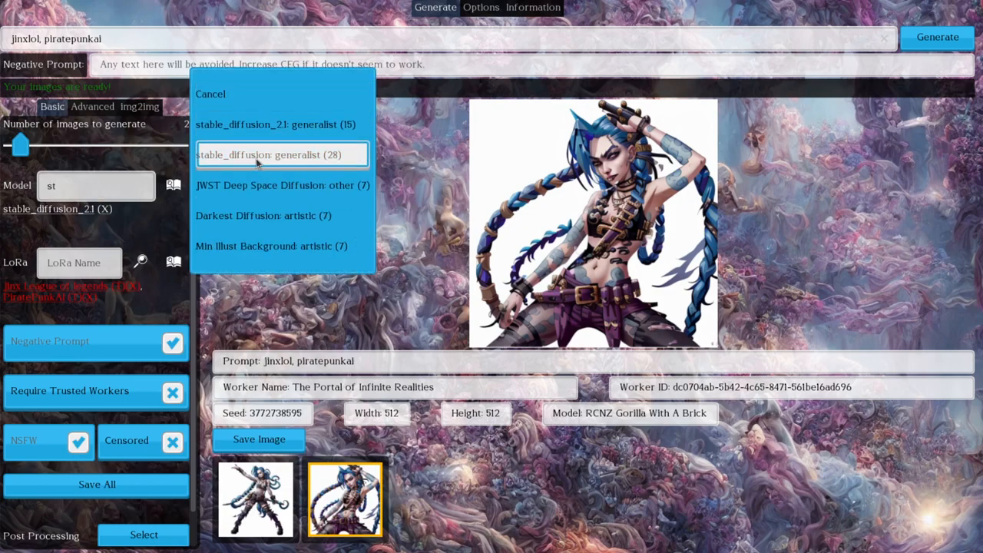
Step: Add the stable_diffusion generalist model and remove stable_diffusion_2.1
{"action": "left_click", "coordinate": [282, 154]}
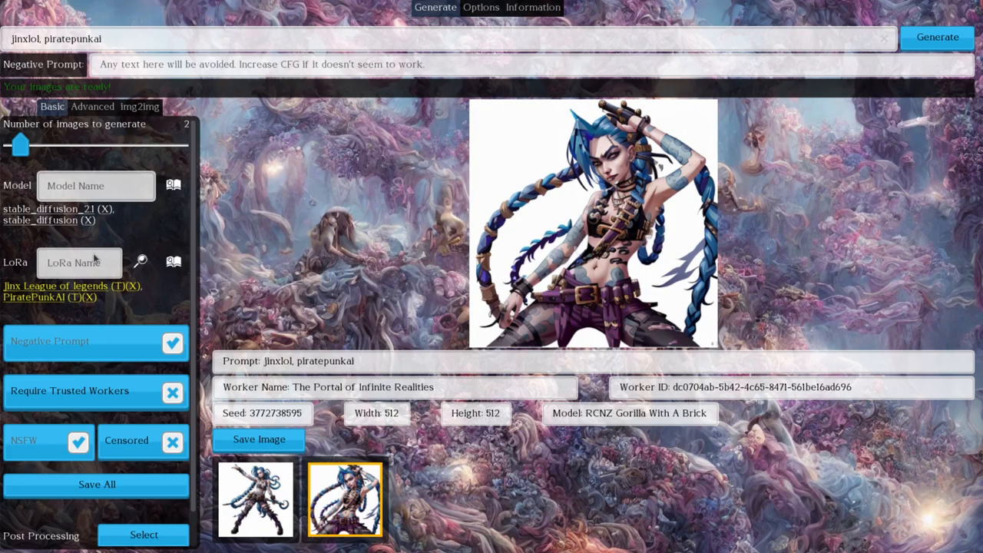
{"action": "mouse_move", "coordinate": [104, 224]}
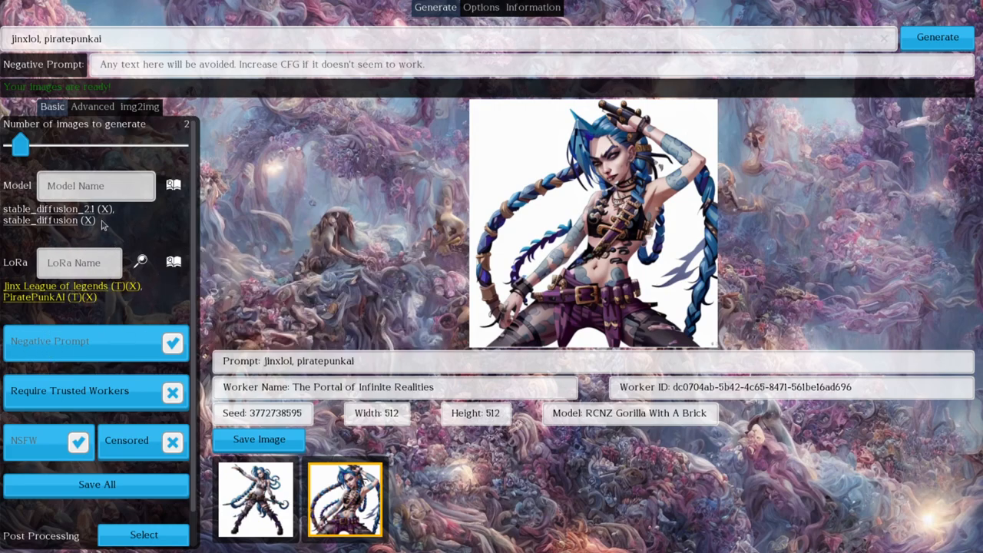
{"action": "left_click", "coordinate": [91, 208]}
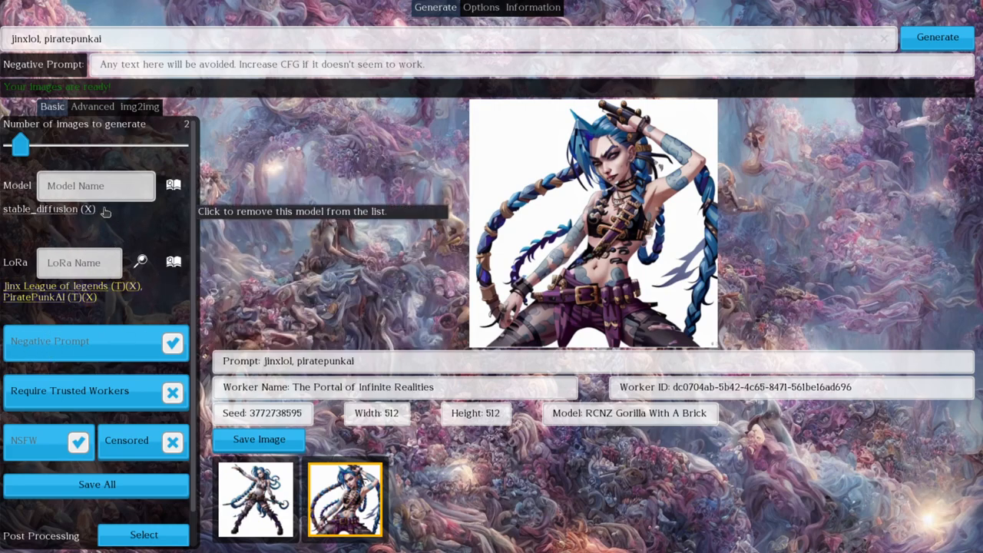
{"action": "mouse_move", "coordinate": [90, 212]}
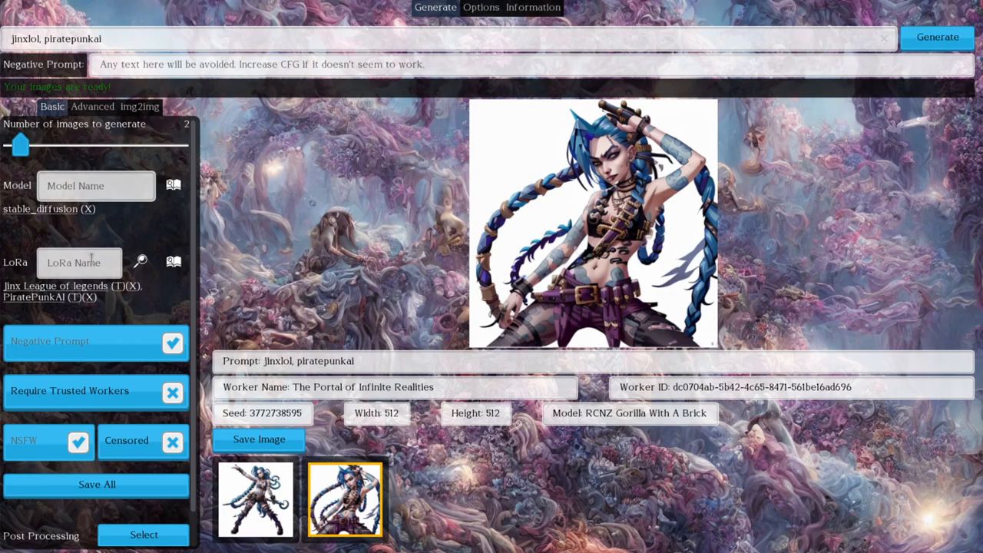
{"action": "mouse_move", "coordinate": [87, 285]}
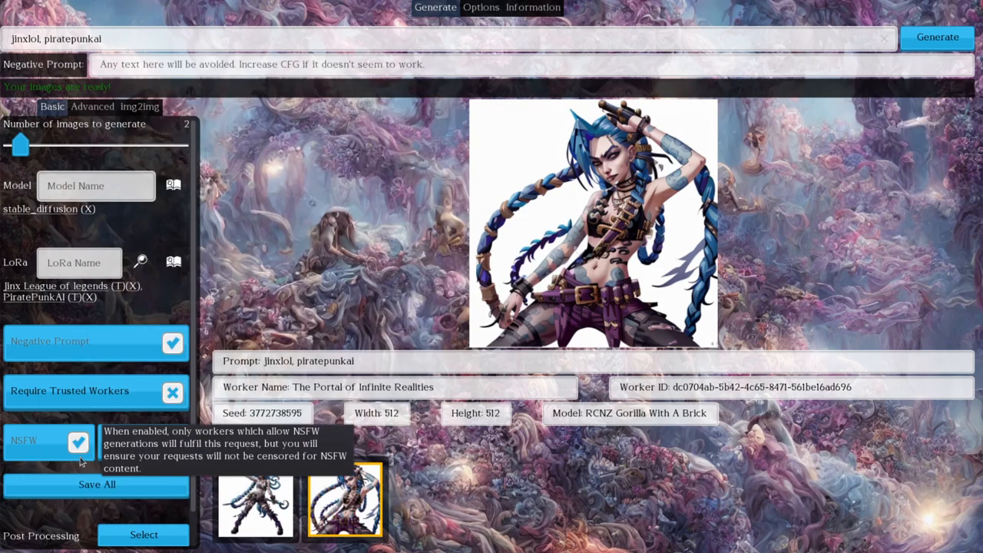
{"action": "left_click", "coordinate": [78, 441]}
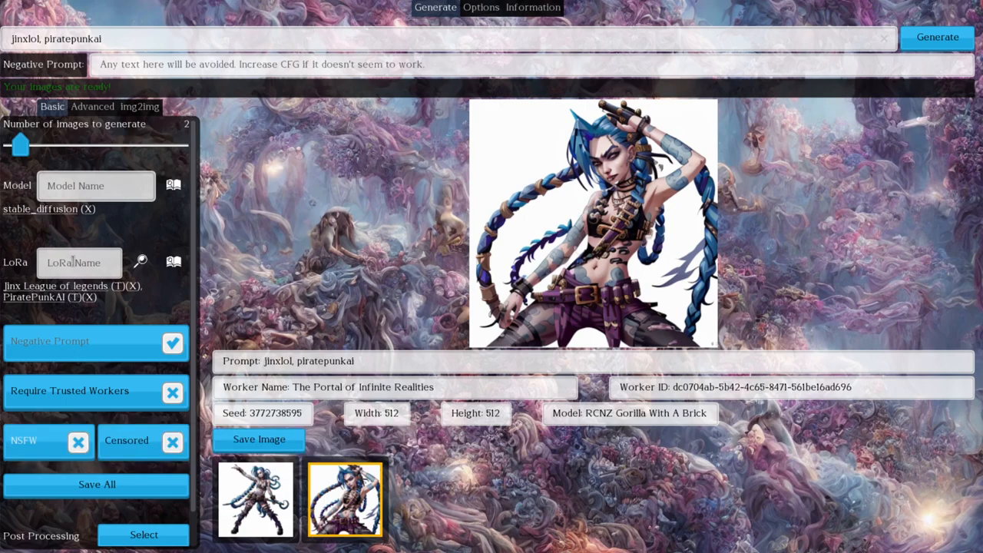
{"action": "type", "text": "pov"}
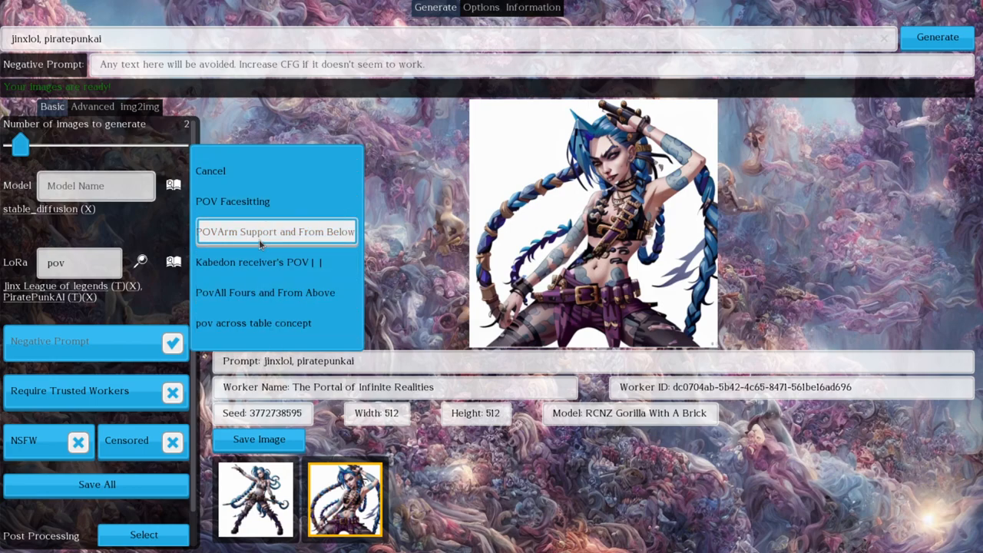
{"action": "mouse_move", "coordinate": [261, 201]}
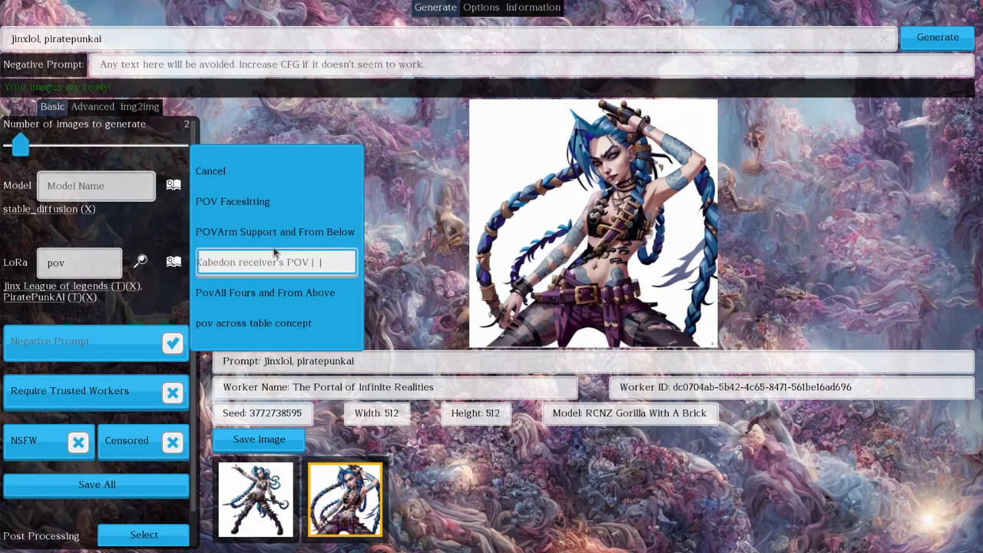
{"action": "mouse_move", "coordinate": [49, 452]}
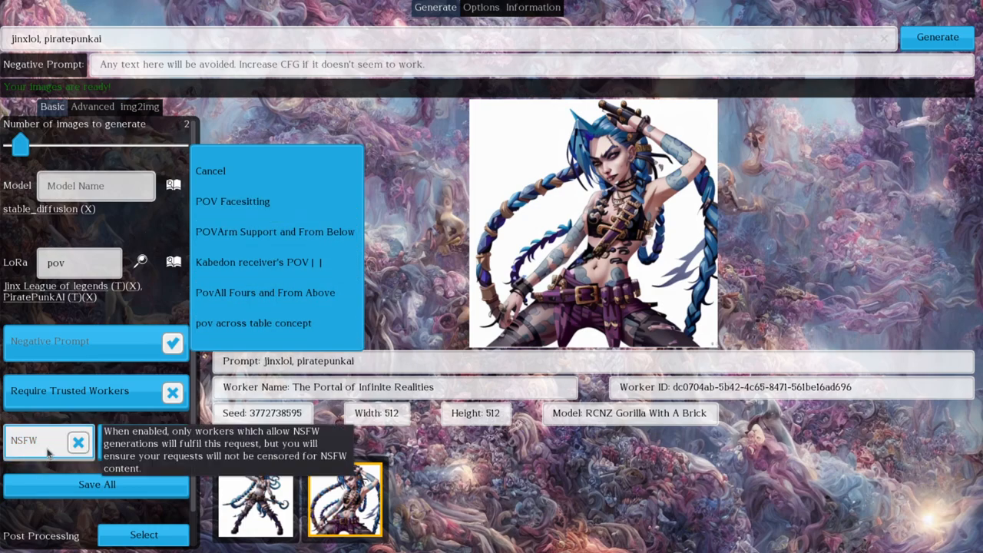
{"action": "left_click", "coordinate": [76, 440]}
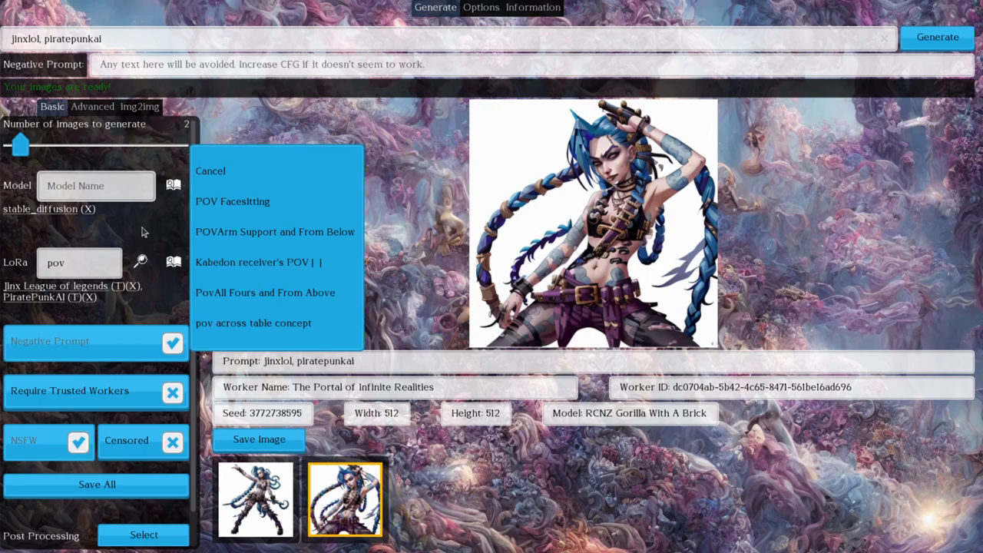
{"action": "left_click", "coordinate": [79, 262]}
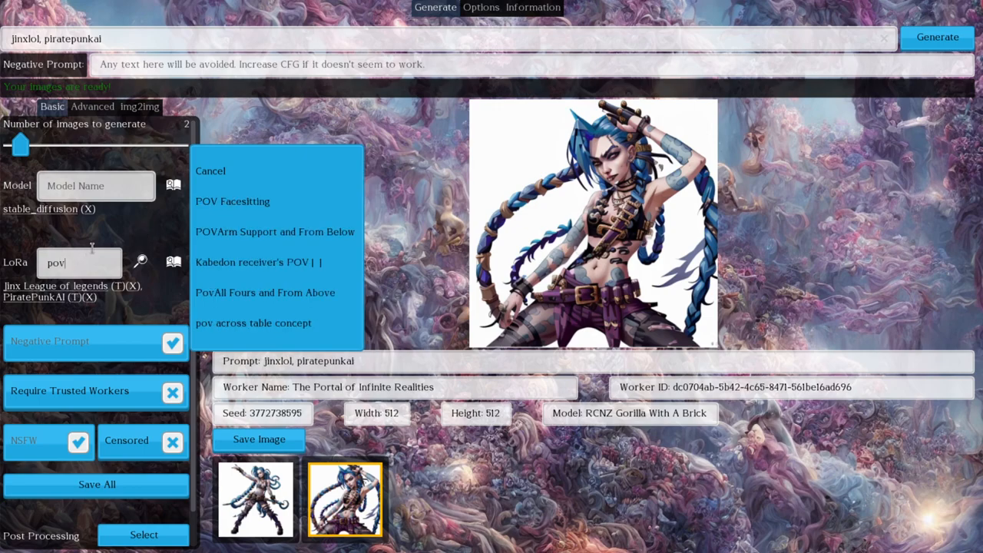
{"action": "type", "text": "o"}
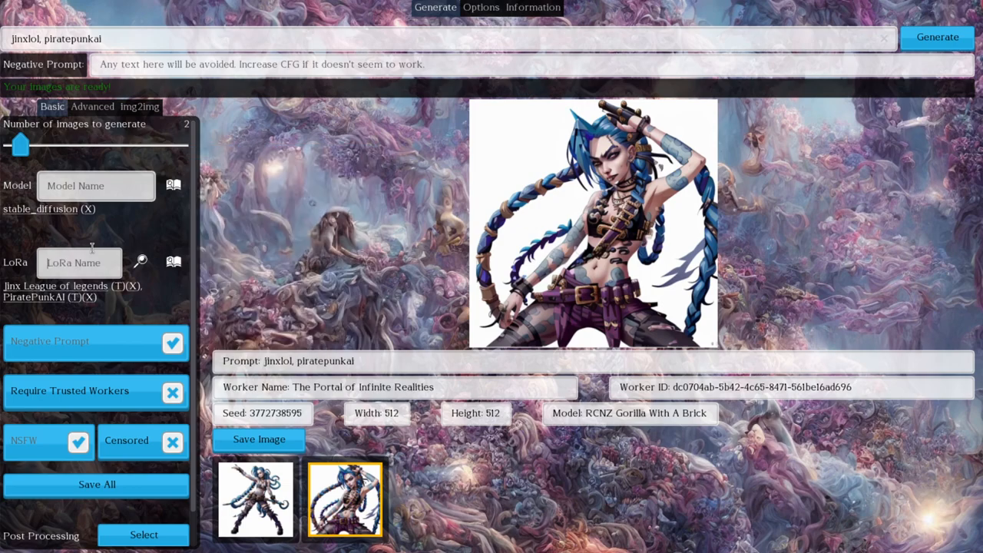
{"action": "type", "text": "p"}
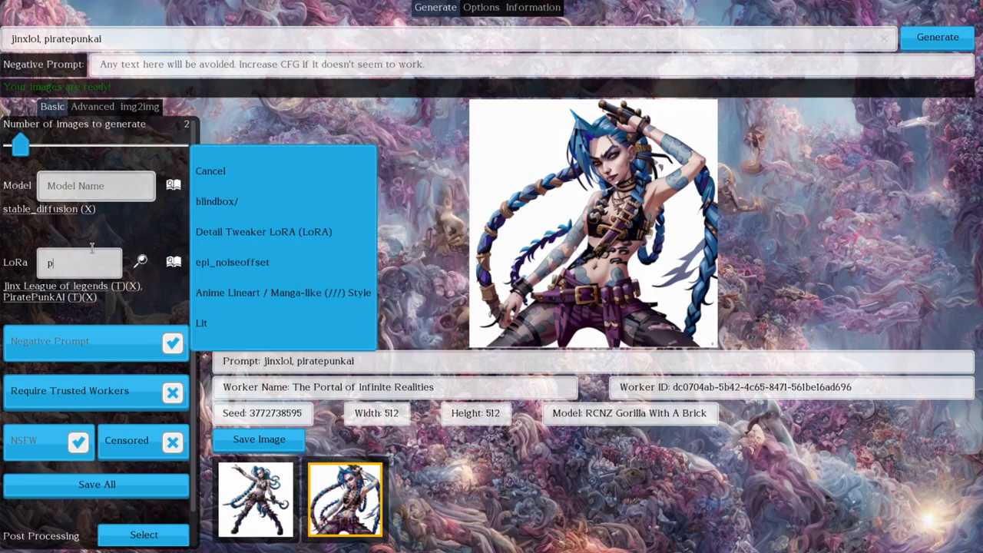
{"action": "type", "text": "ov"}
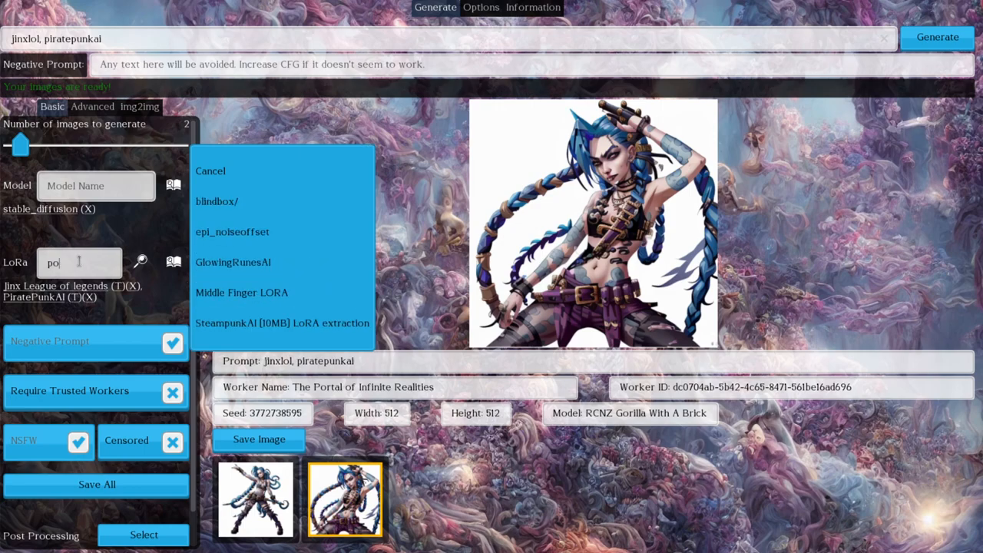
{"action": "left_click", "coordinate": [210, 171]}
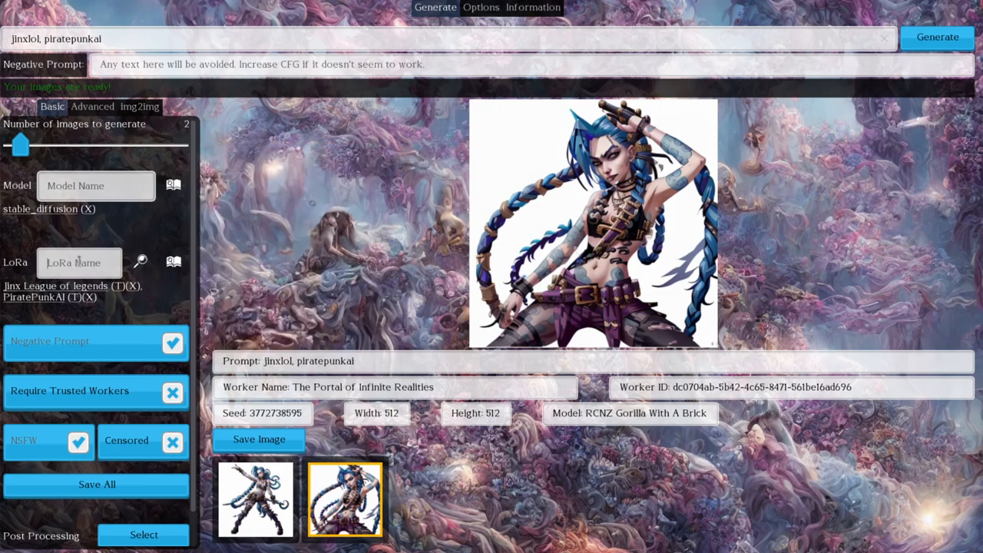
{"action": "type", "text": "penetr"}
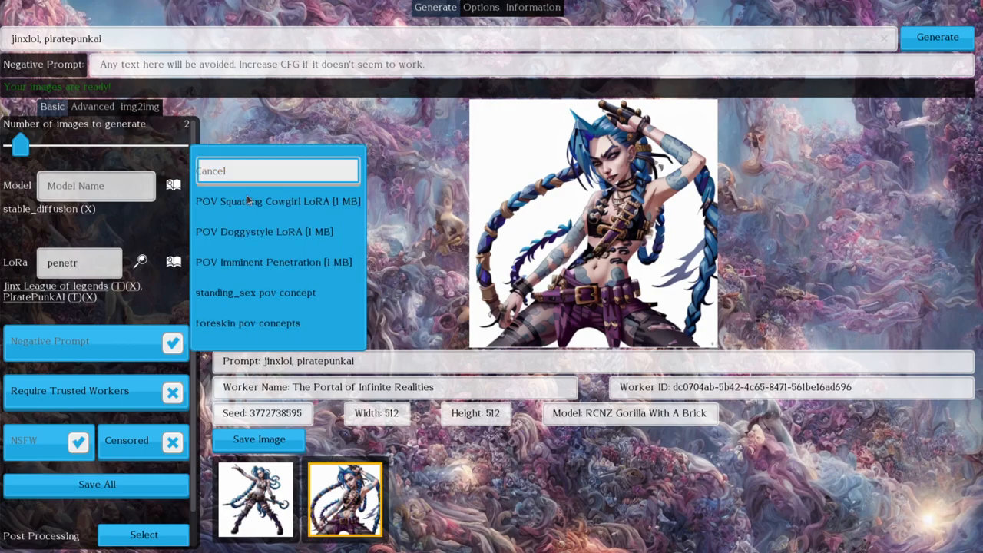
{"action": "left_click", "coordinate": [274, 262]}
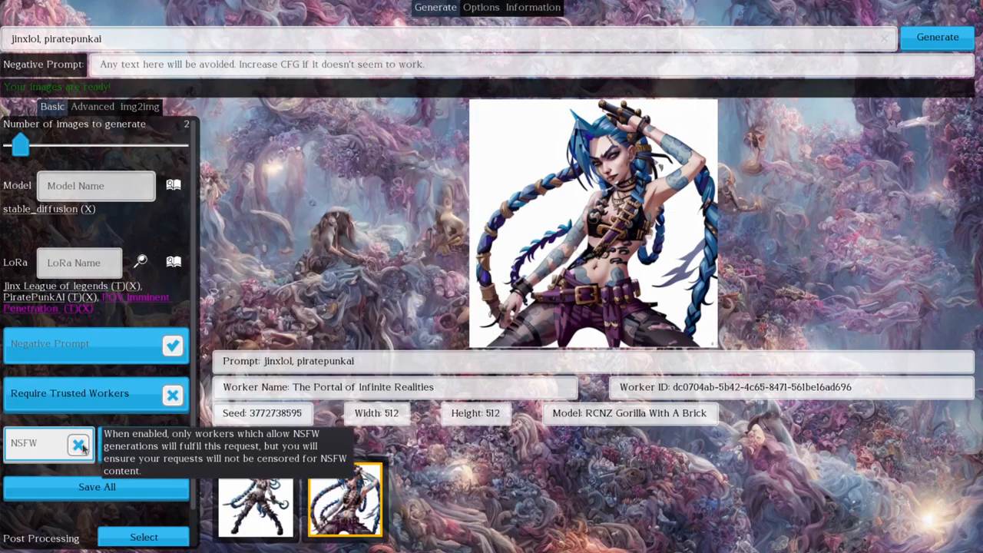
{"action": "left_click", "coordinate": [78, 444]}
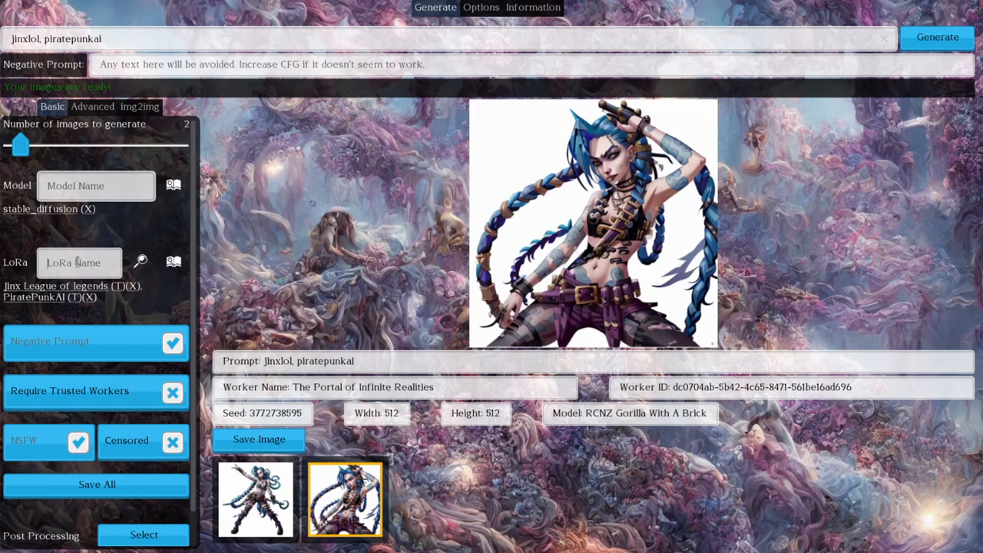
Step: Search CivitAI LoRAs for 'wednesday' to list the Wednesday Addams matches
{"action": "type", "text": "wednesday"}
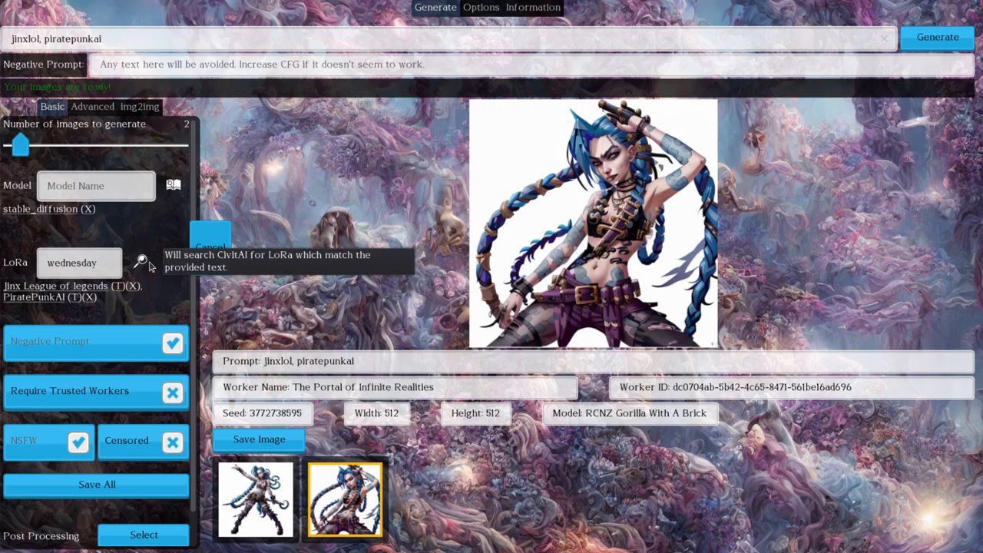
{"action": "left_click", "coordinate": [141, 262]}
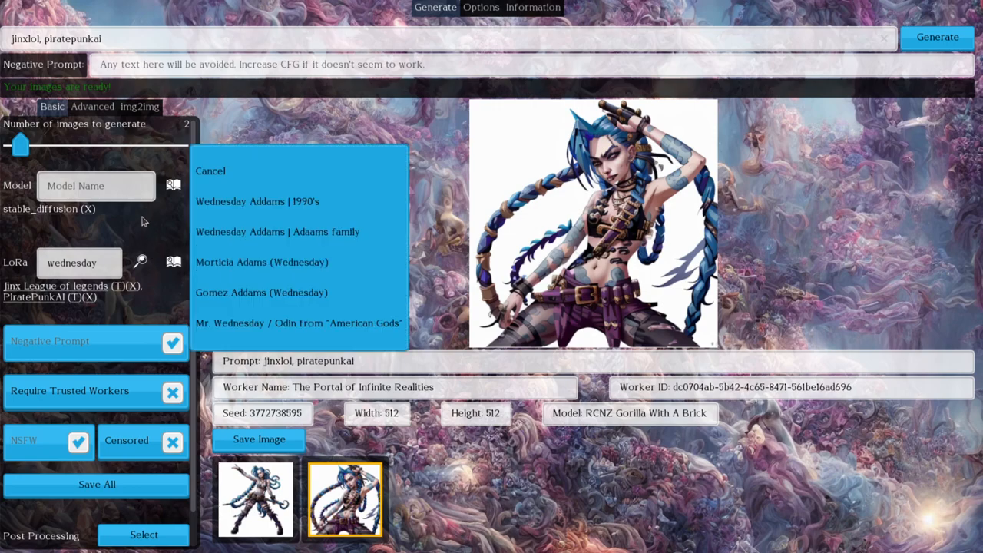